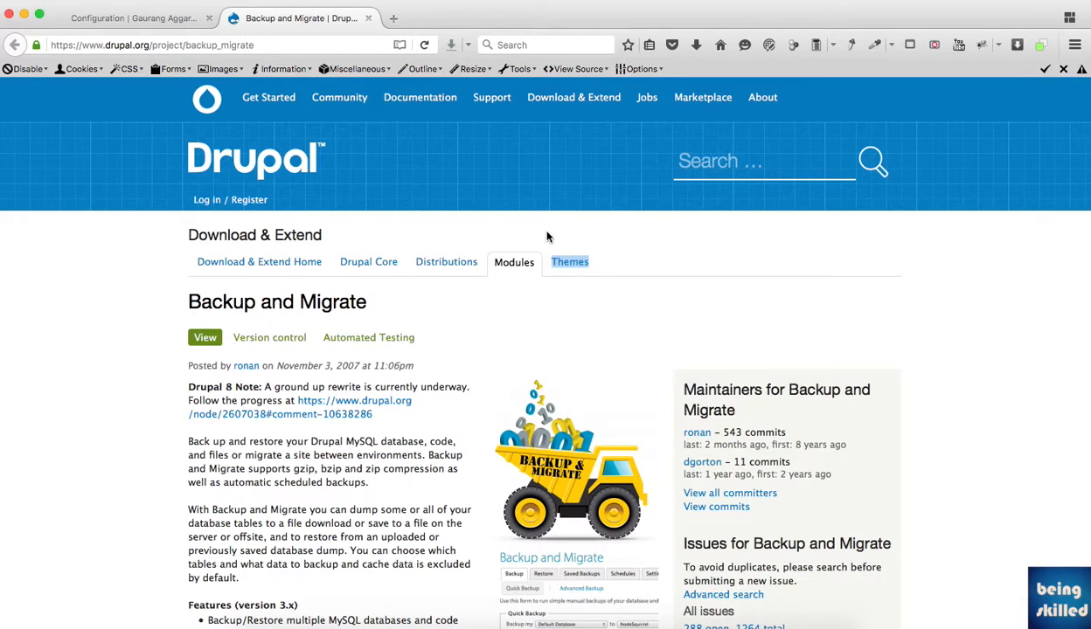
# Step: Scroll the Backup and Migrate project page down to its Downloads section with the 7.x-3.1 release
pyautogui.scroll(-3)
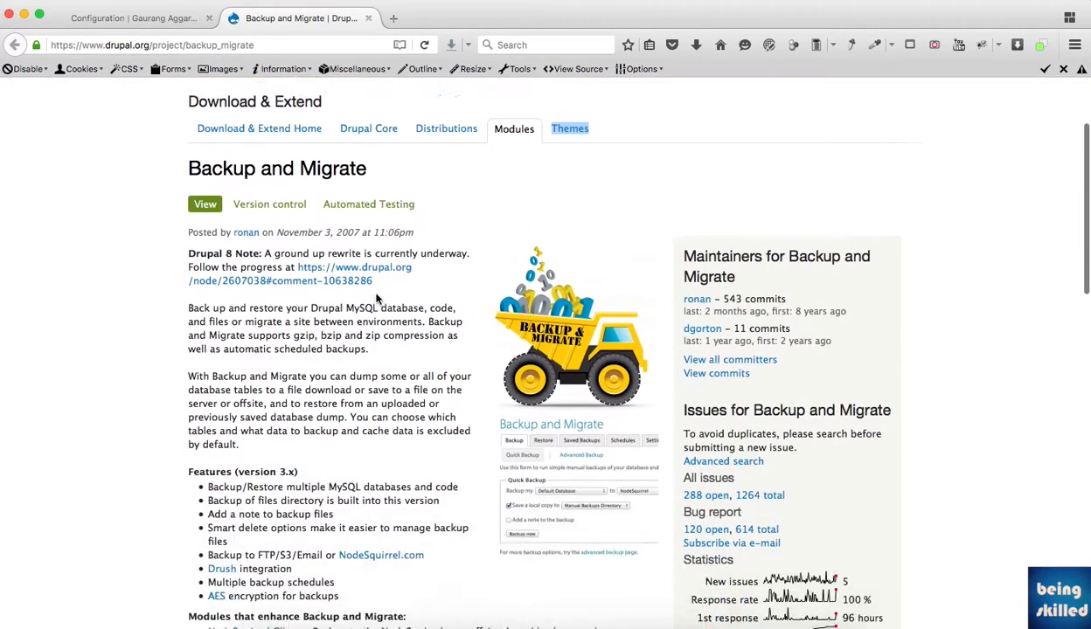
pyautogui.scroll(-3)
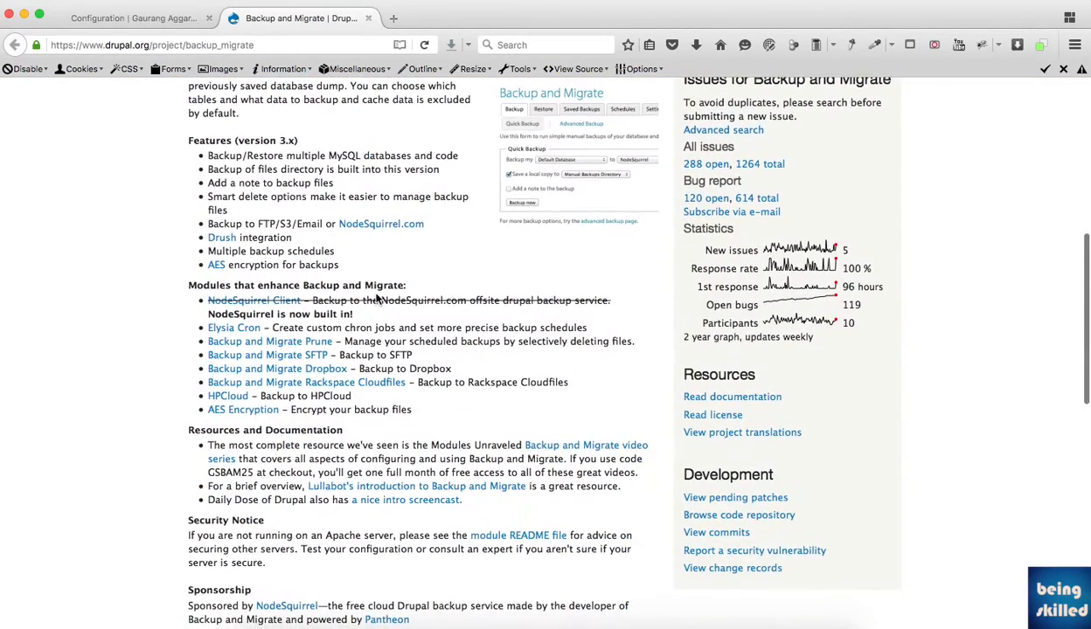
pyautogui.scroll(-3)
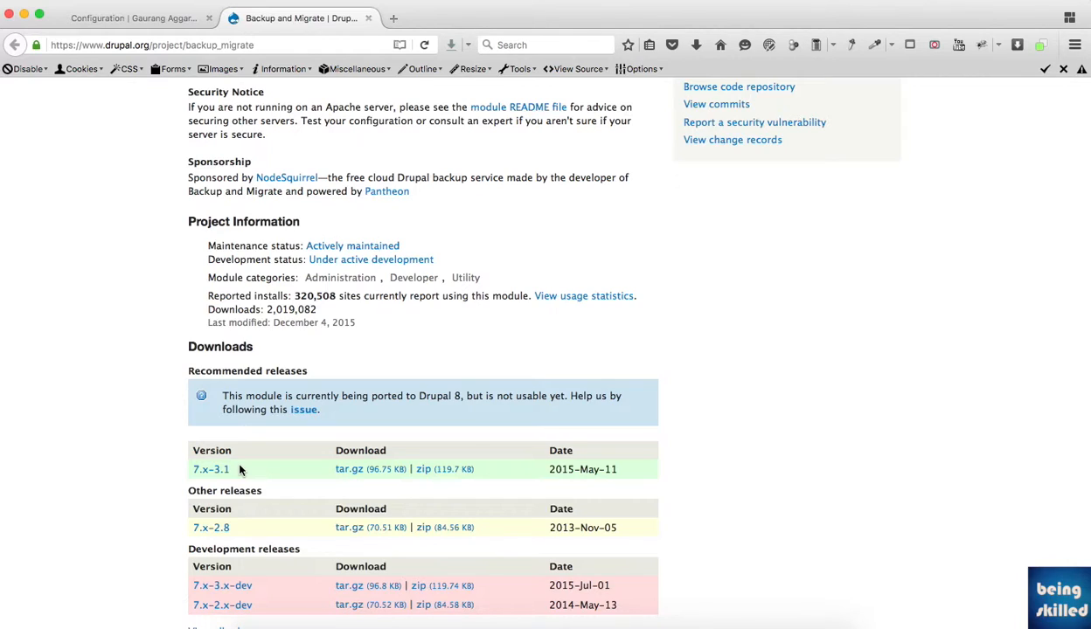
pyautogui.moveTo(392, 486)
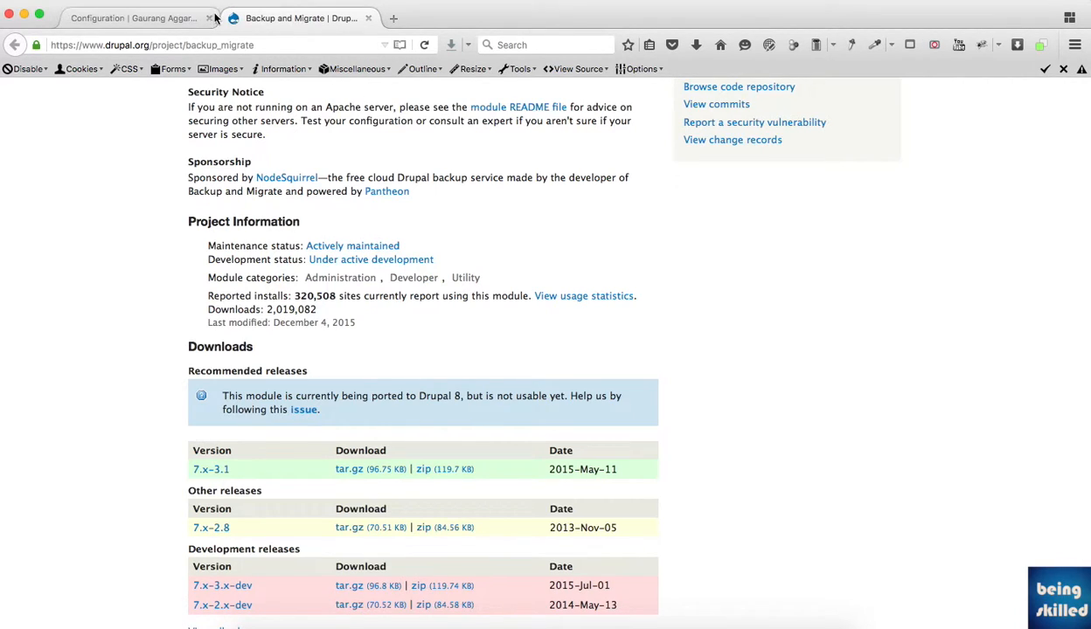
# Step: Go to the site's Configuration page and open Backup and Migrate under System
pyautogui.click(131, 18)
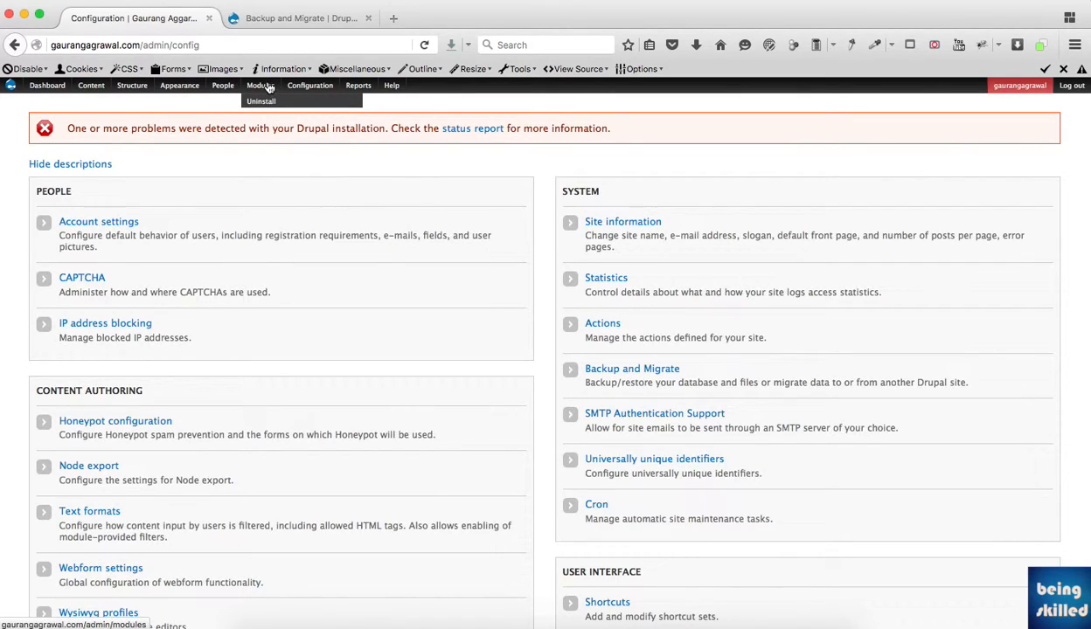
pyautogui.moveTo(478, 277)
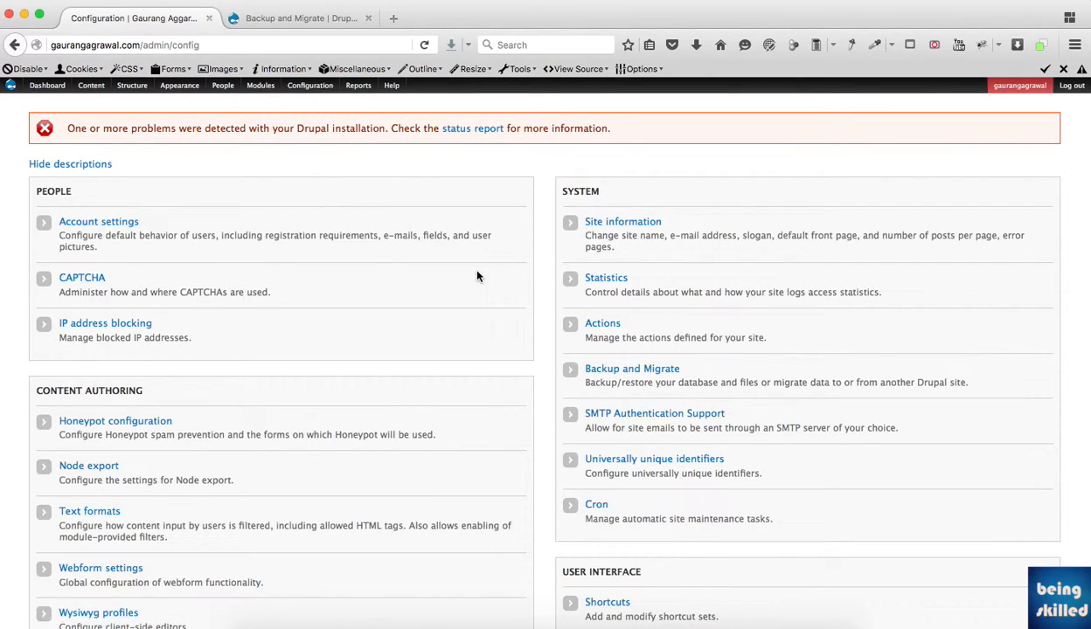
pyautogui.scroll(-3)
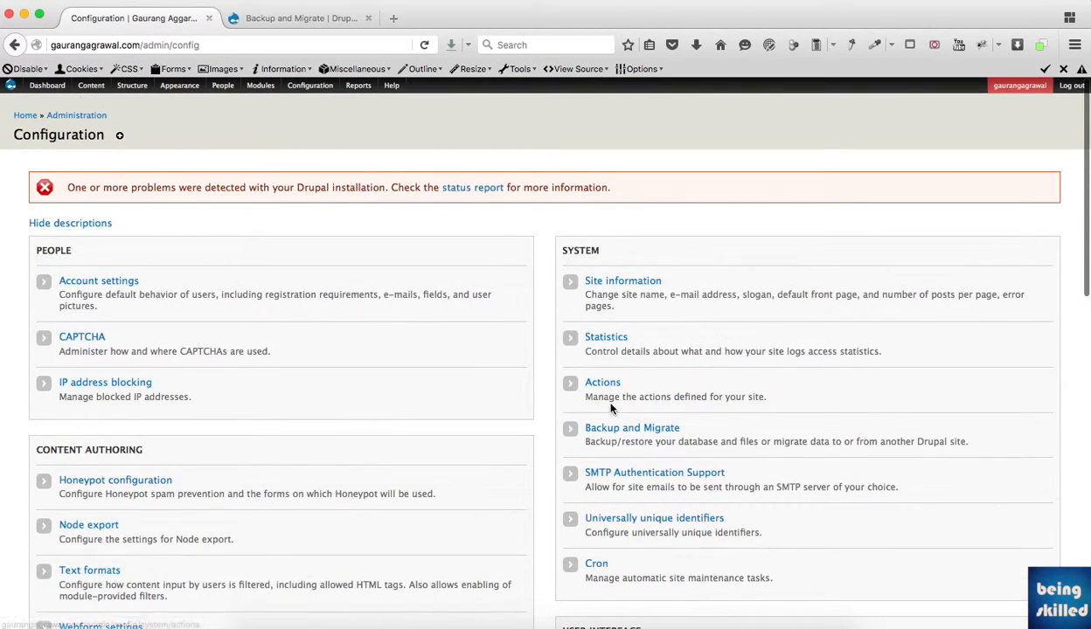
pyautogui.moveTo(633, 427)
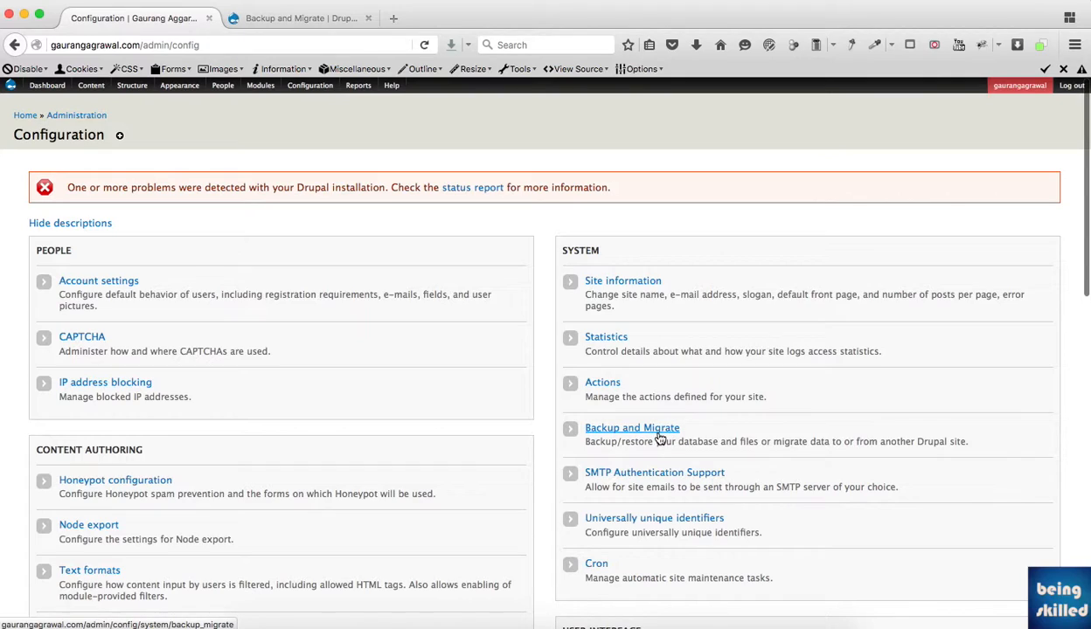
pyautogui.click(310, 84)
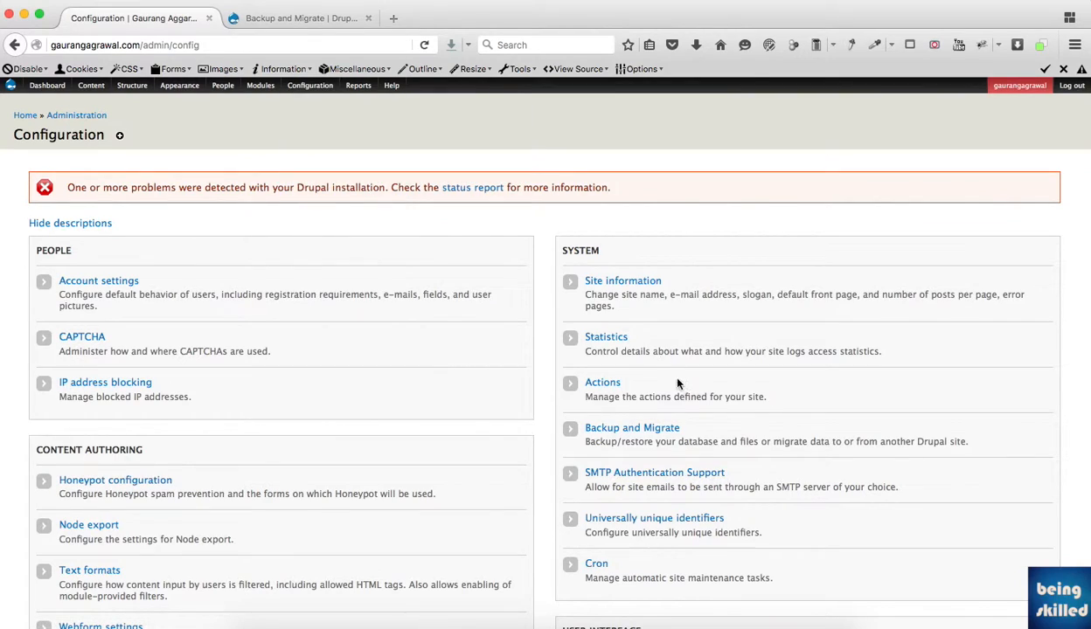
pyautogui.click(633, 427)
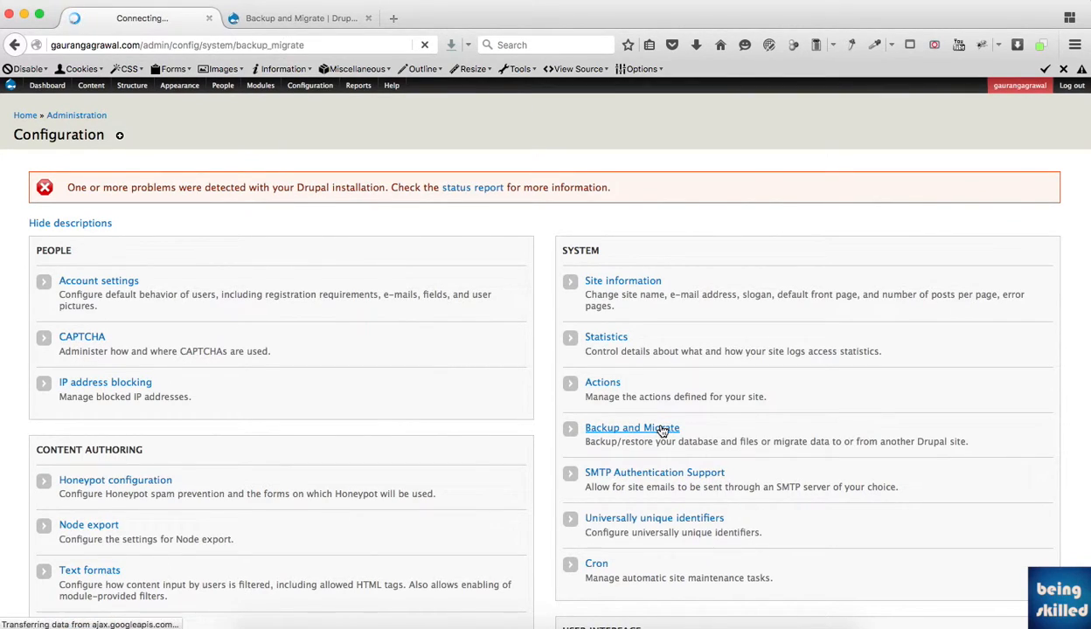
# Step: Set the quick backup's 'Backup my' source to Entire Site (code, files & DB)
pyautogui.click(631, 426)
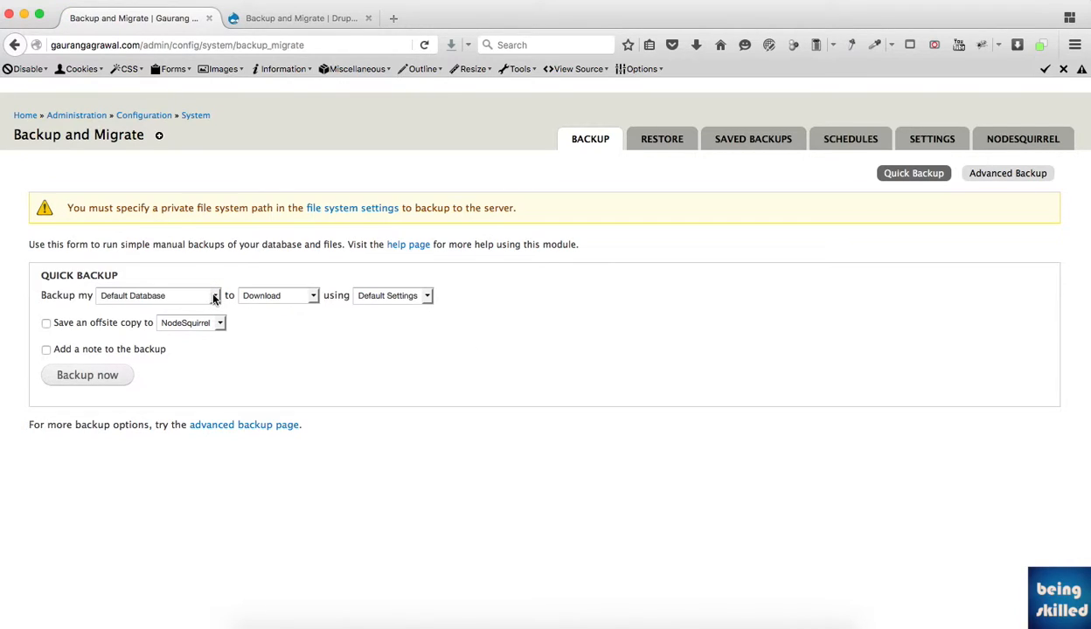
pyautogui.moveTo(105, 301)
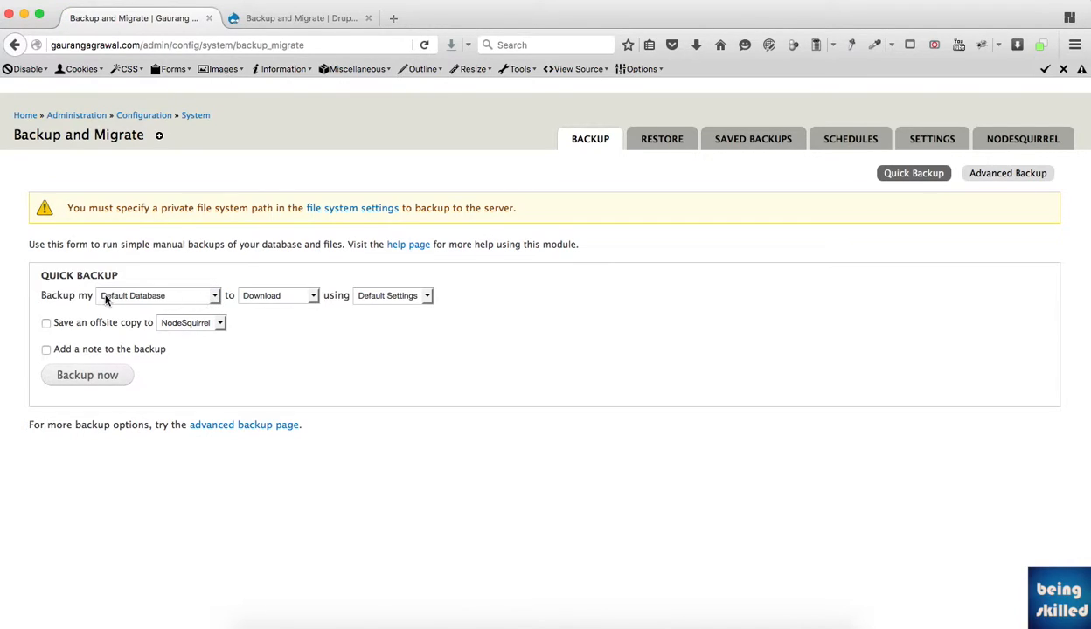
pyautogui.click(158, 295)
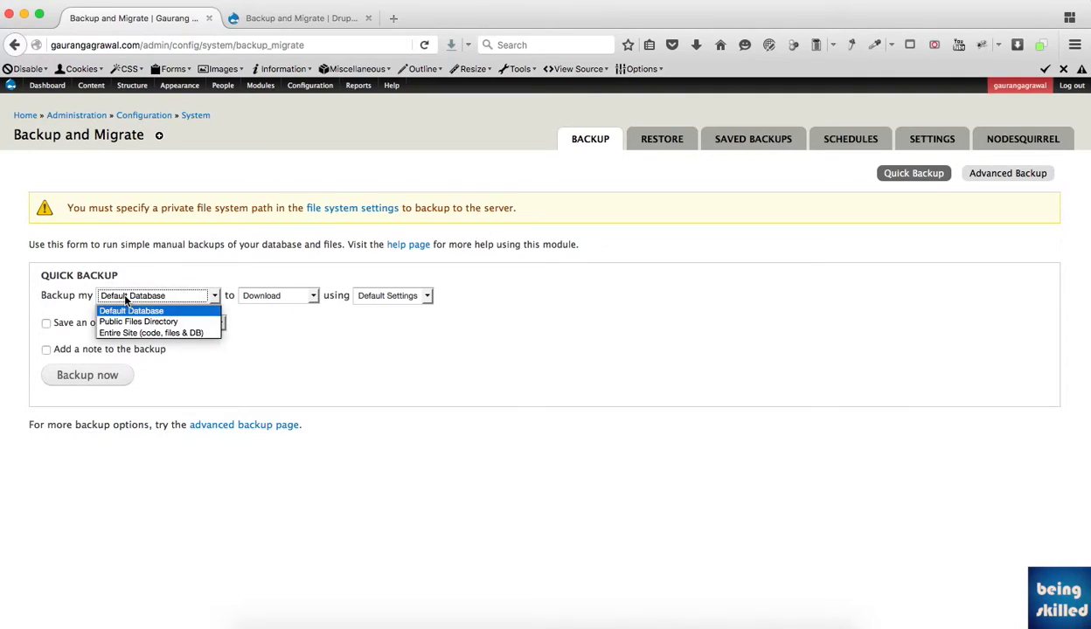
pyautogui.click(130, 311)
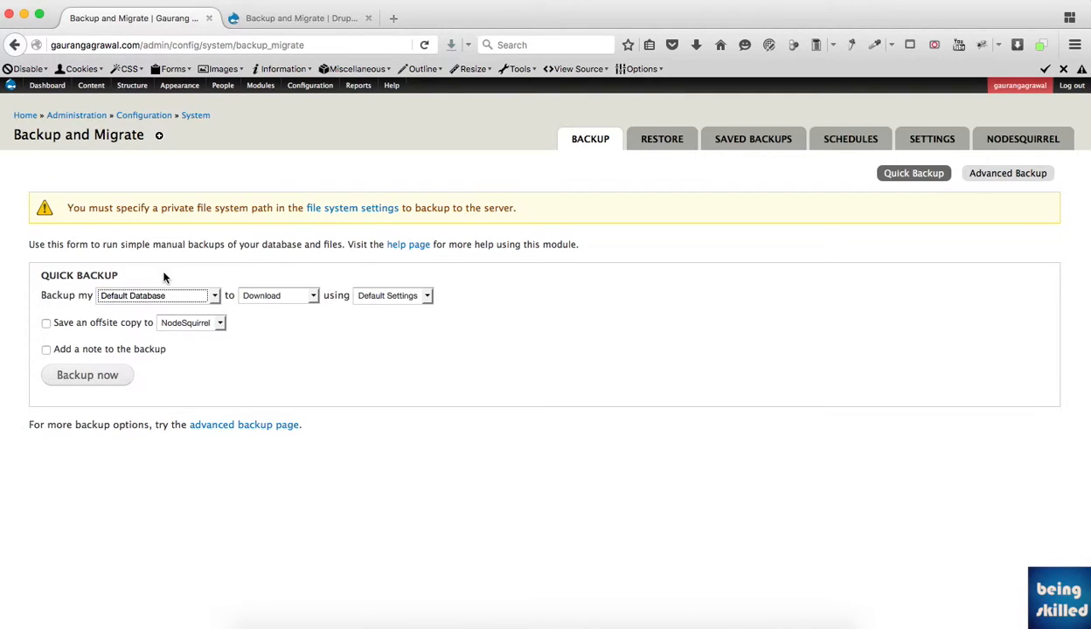
pyautogui.click(158, 295)
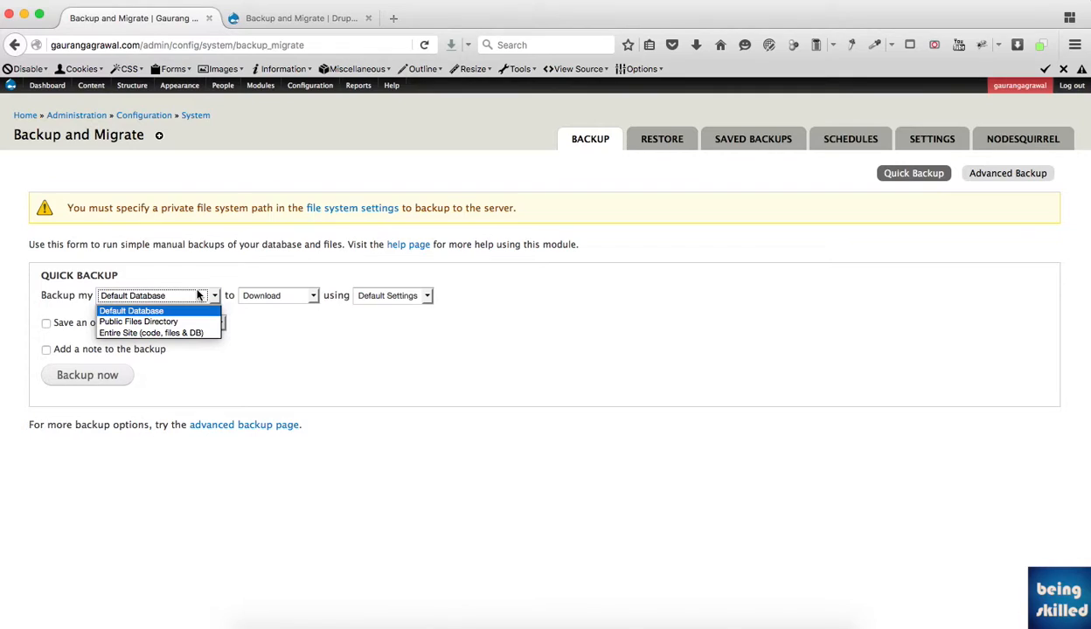
pyautogui.moveTo(151, 333)
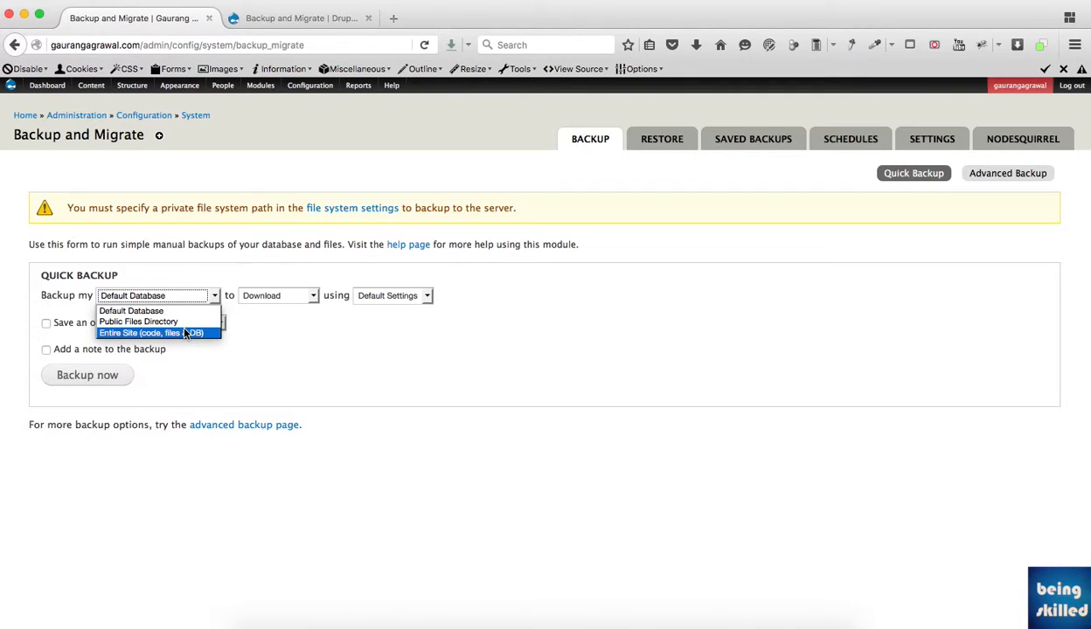
pyautogui.click(150, 332)
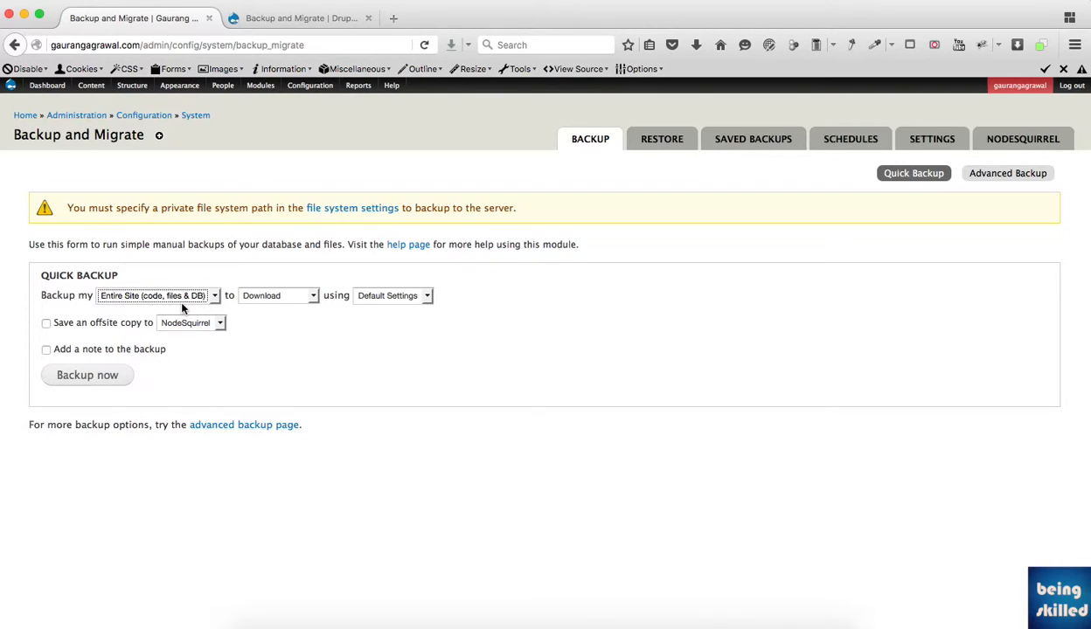
pyautogui.moveTo(306, 304)
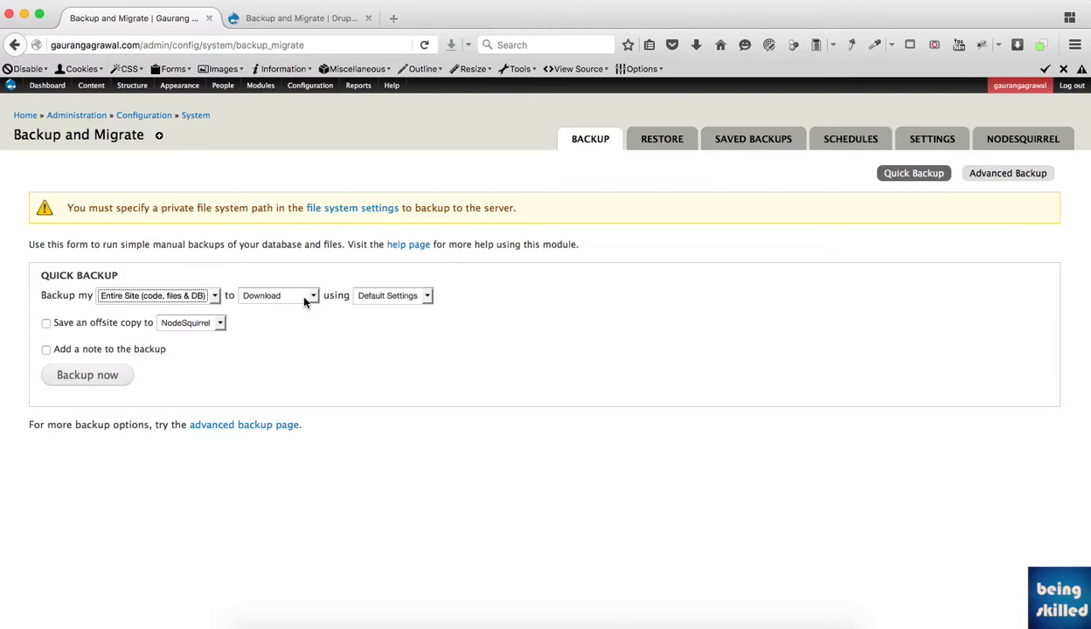
pyautogui.click(278, 295)
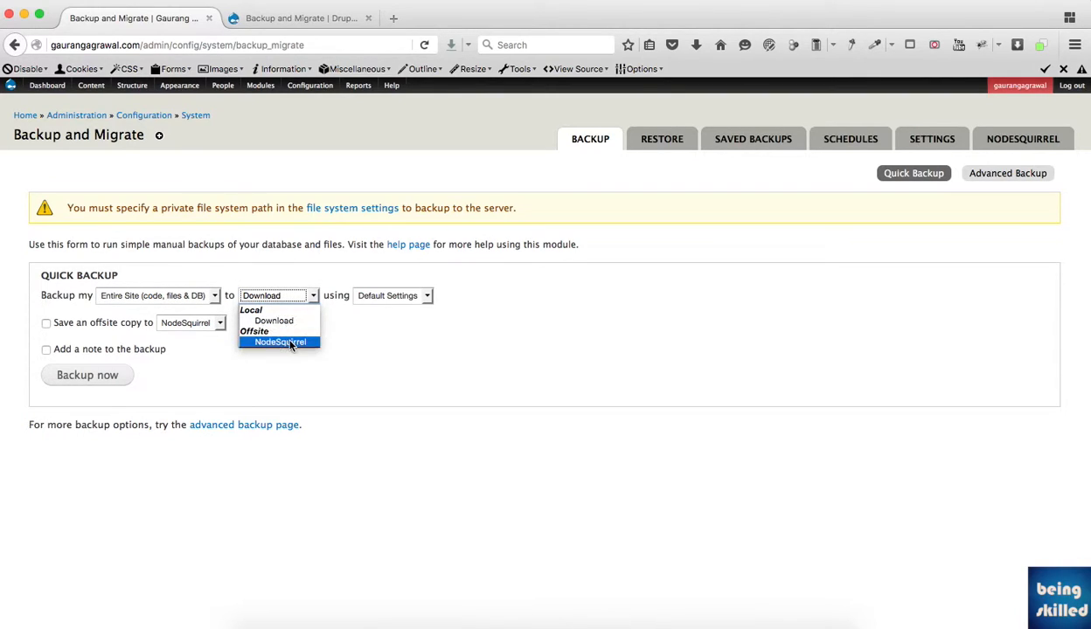
pyautogui.click(280, 341)
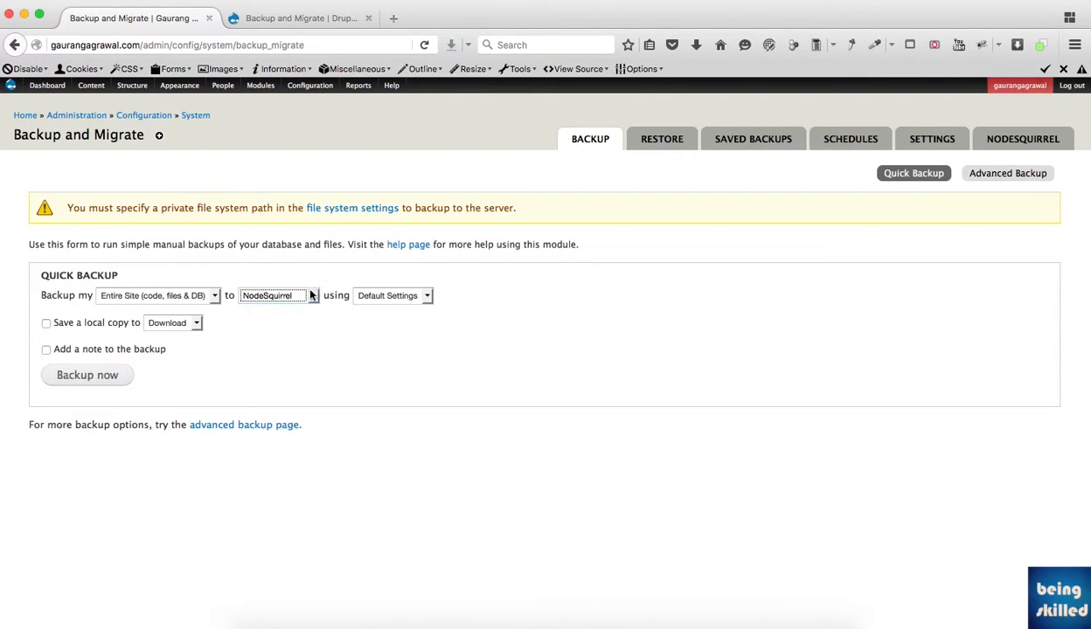
pyautogui.click(277, 296)
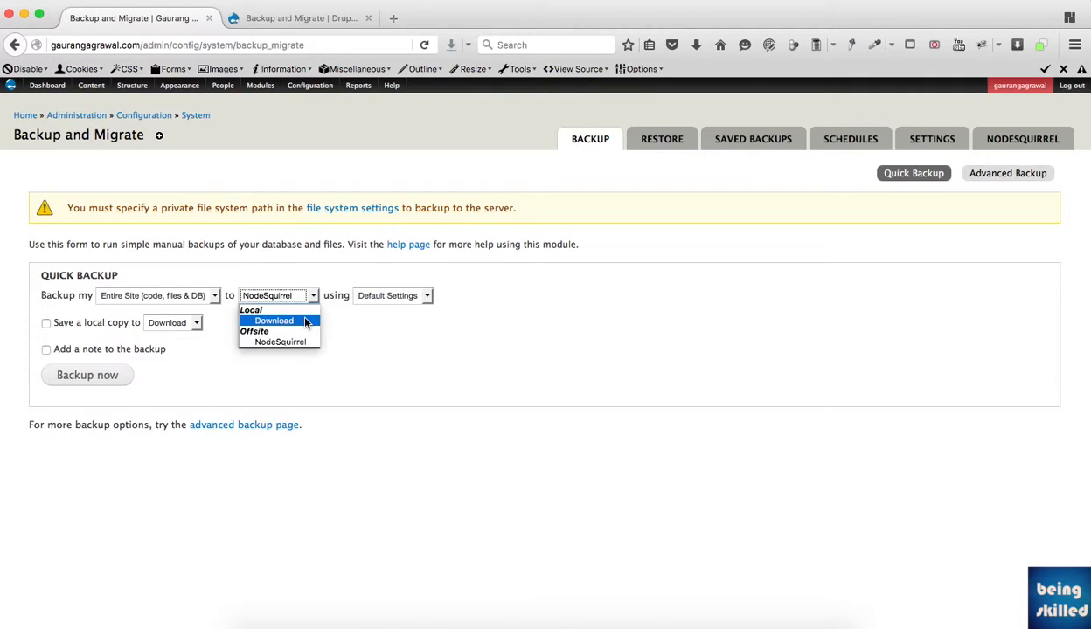
pyautogui.click(273, 320)
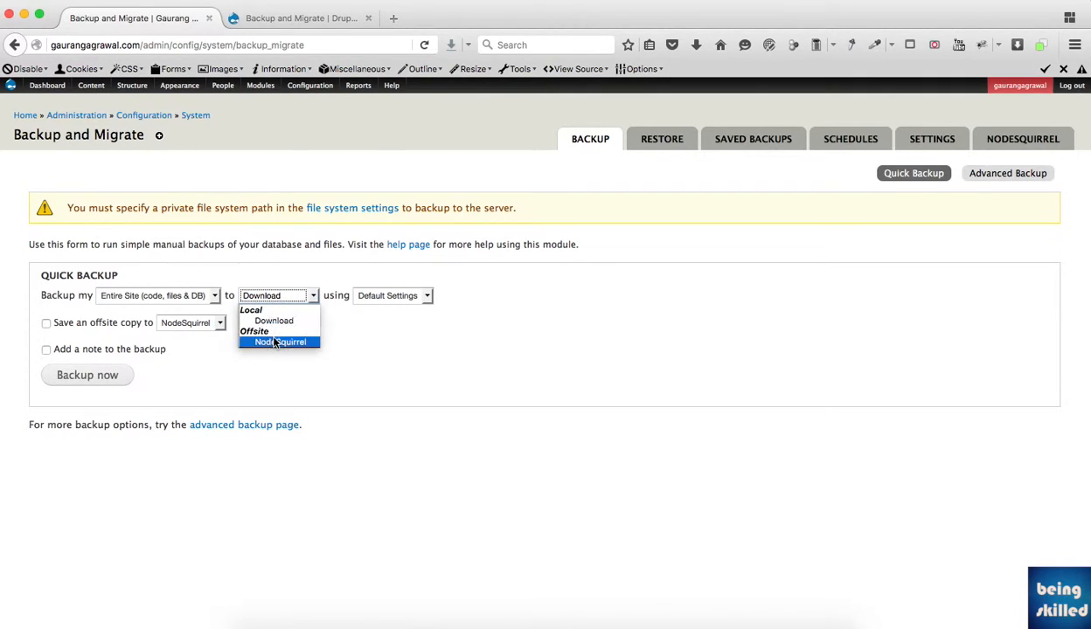
pyautogui.moveTo(274, 320)
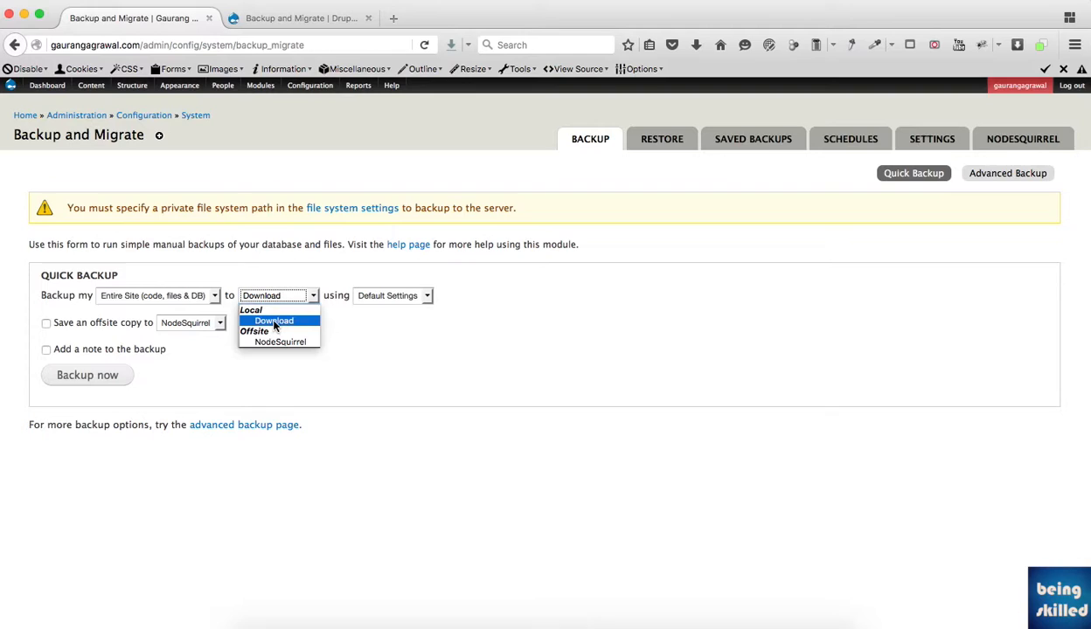
pyautogui.moveTo(301, 276)
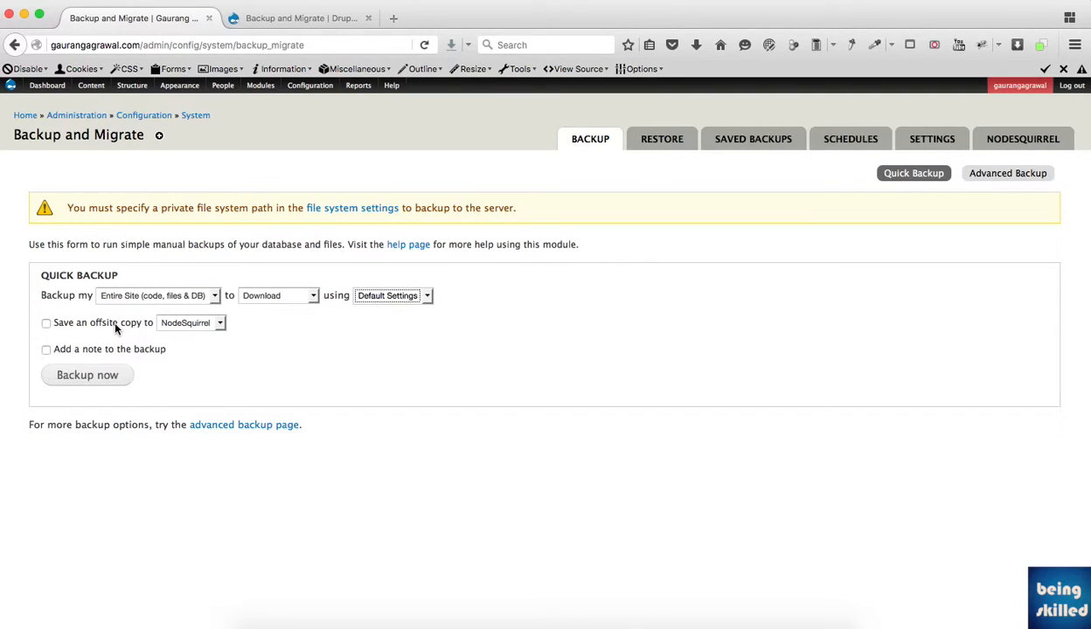
# Step: Enable saving an offsite copy to NodeSquirrel and adding a note to the backup
pyautogui.click(46, 322)
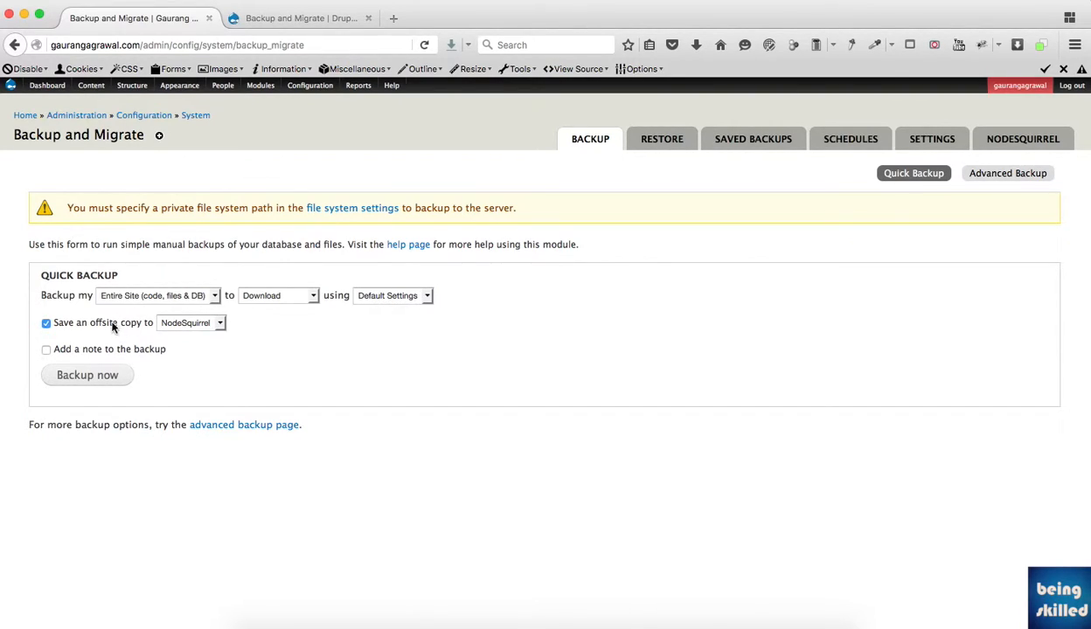
pyautogui.moveTo(140, 332)
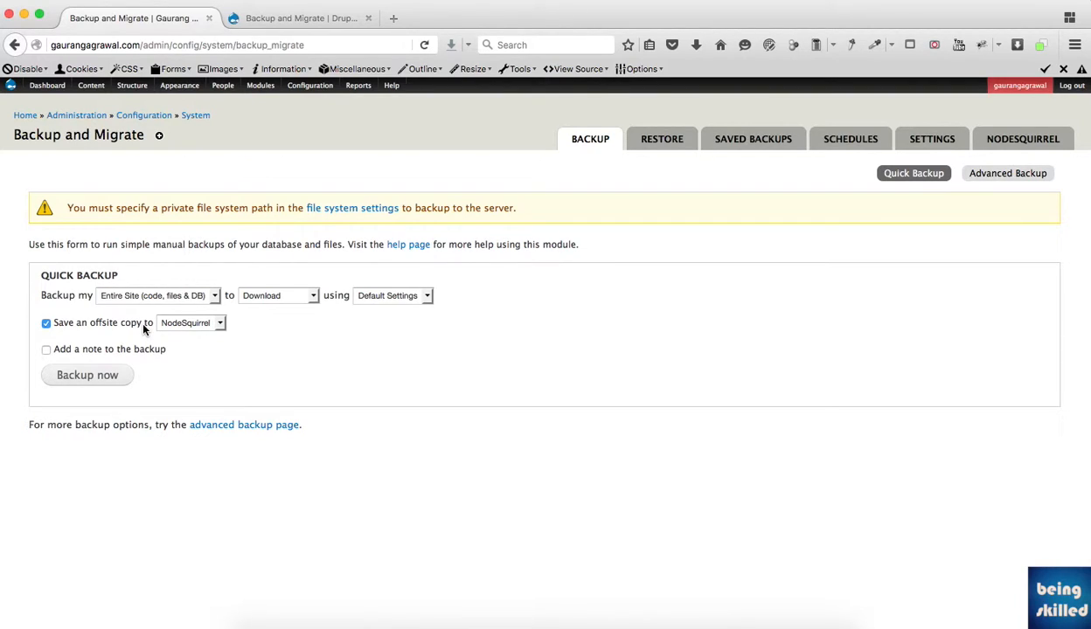
pyautogui.click(191, 322)
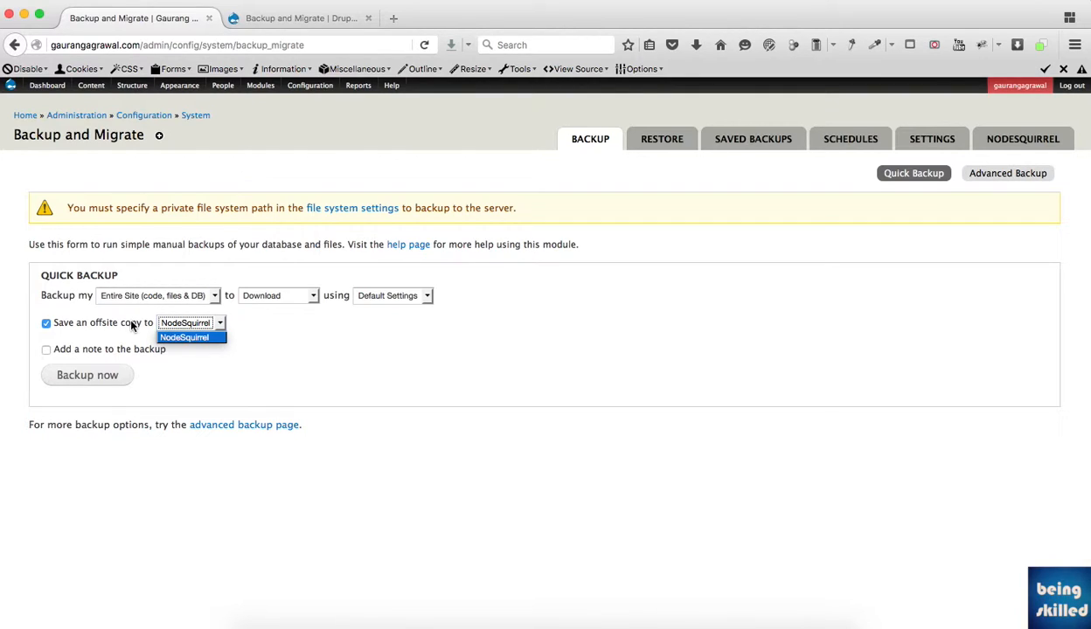
pyautogui.click(184, 337)
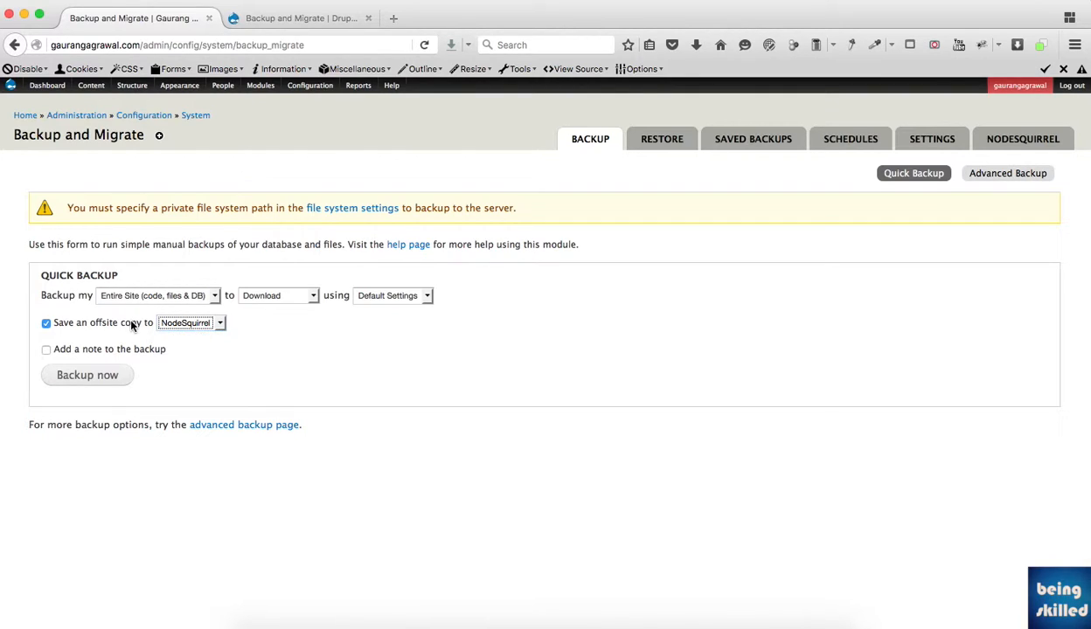
pyautogui.click(46, 350)
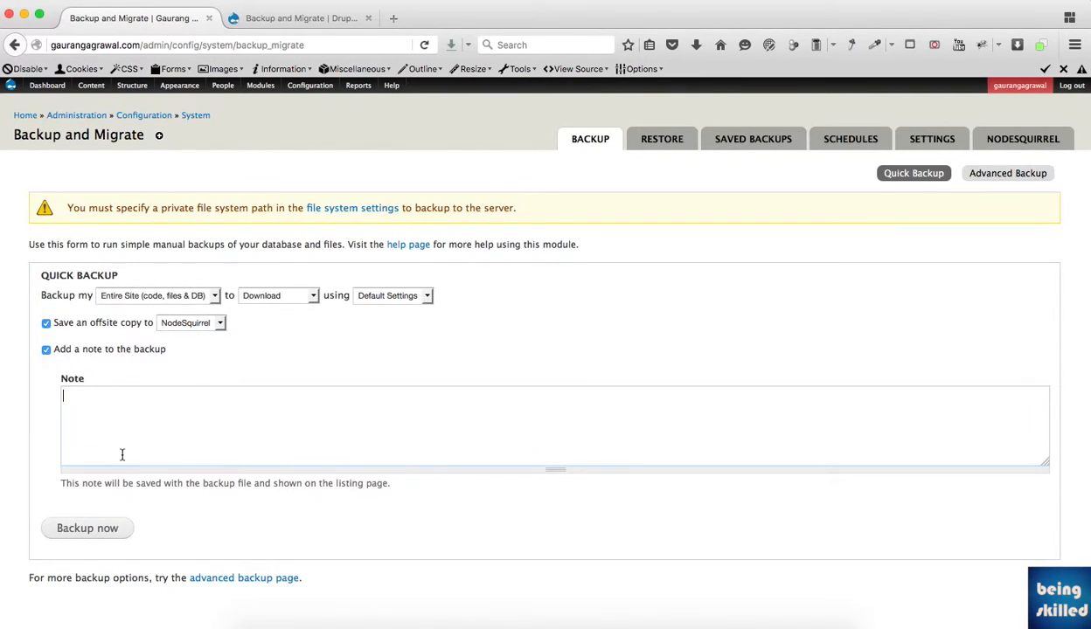
pyautogui.moveTo(598, 301)
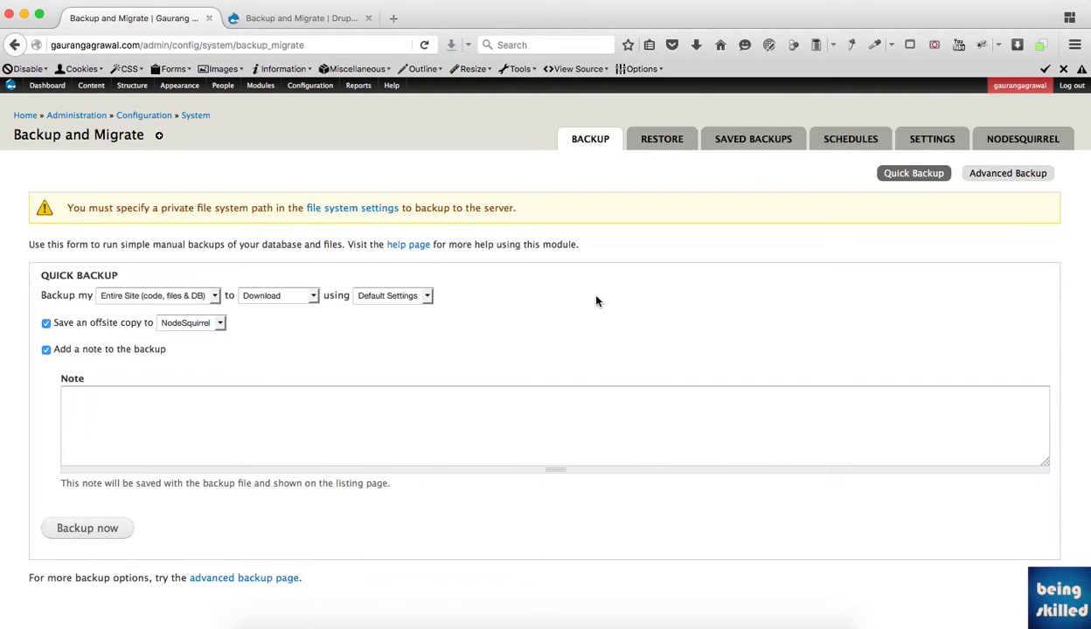
pyautogui.moveTo(675, 161)
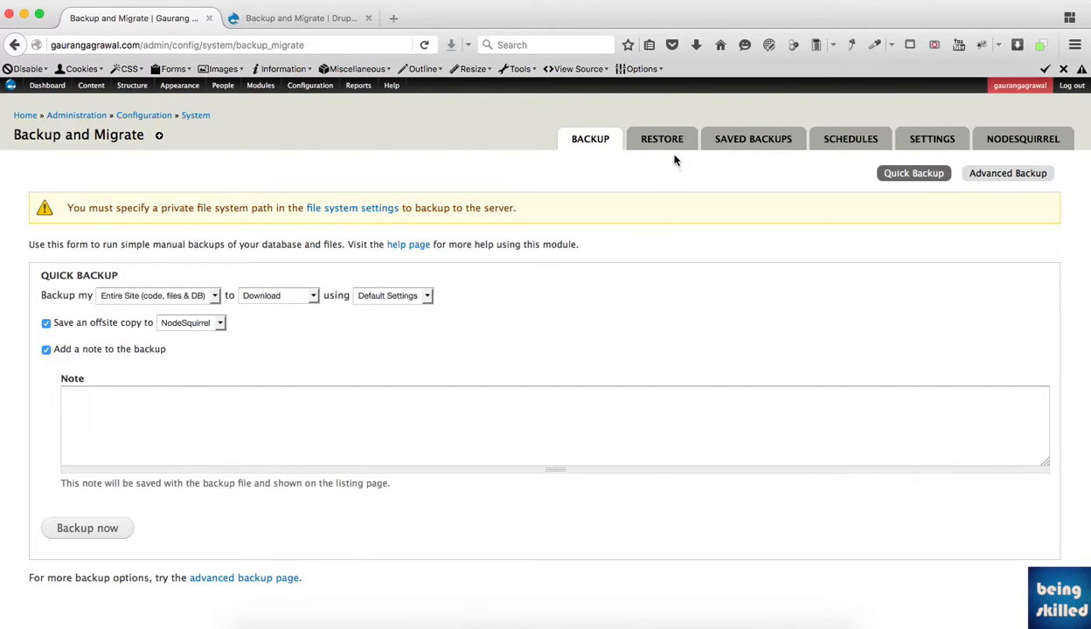
pyautogui.click(661, 138)
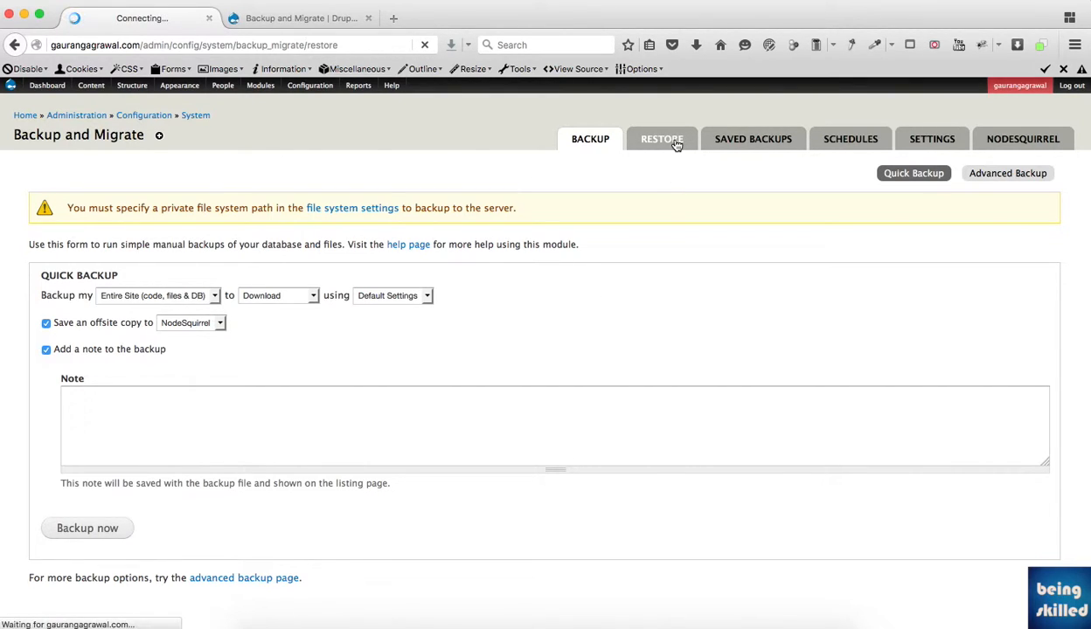
# Step: View the Restore form with its advanced options for taking the site offline and CLI commands
pyautogui.click(661, 138)
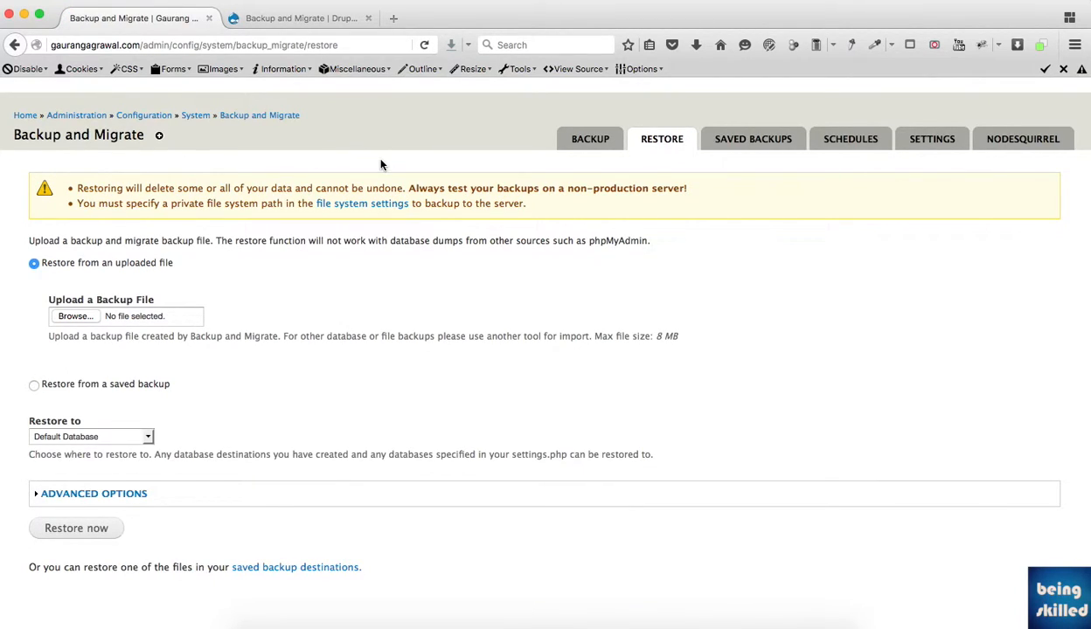
pyautogui.moveTo(173, 357)
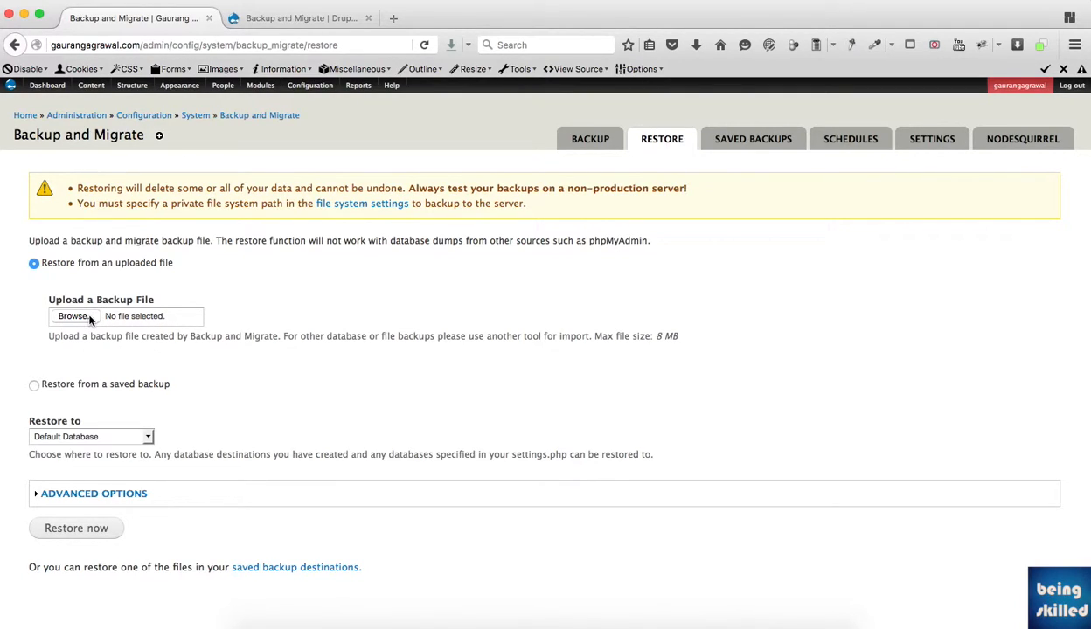
pyautogui.moveTo(93, 469)
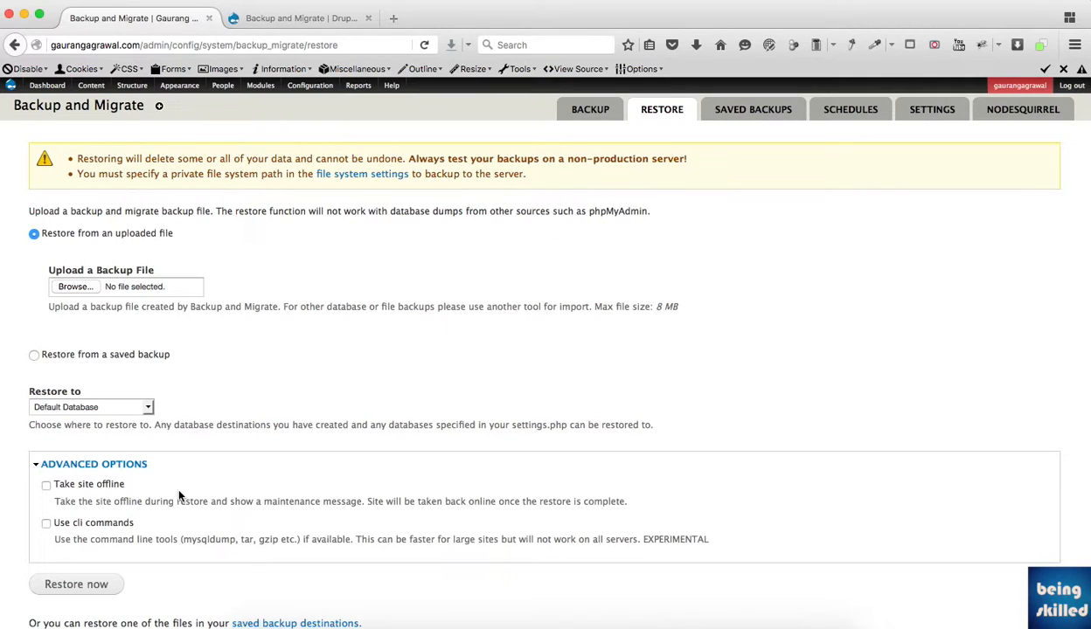
pyautogui.moveTo(149, 497)
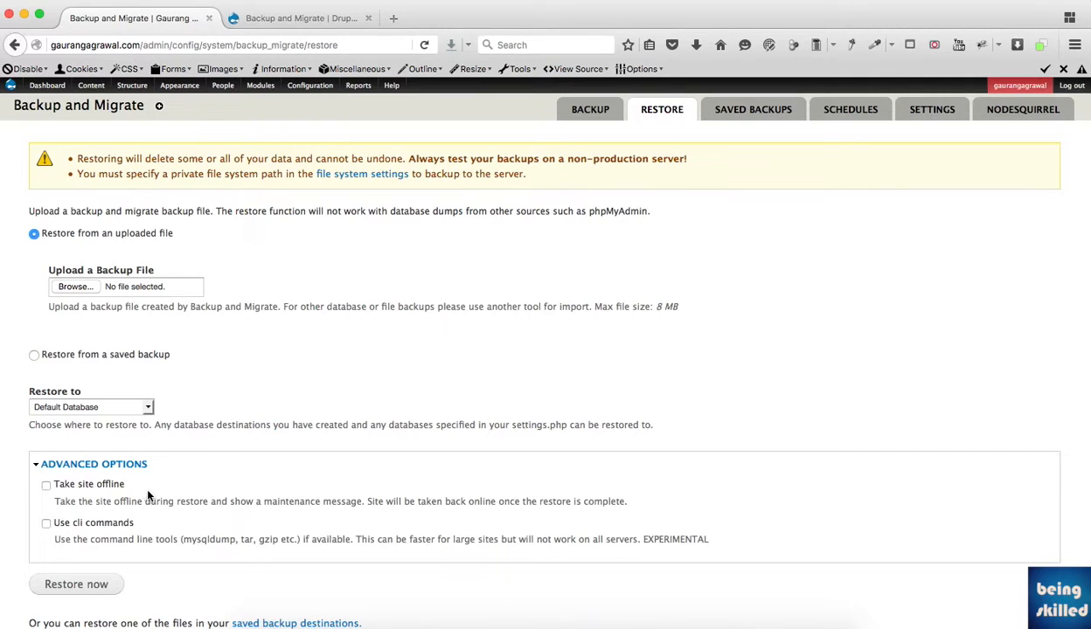
pyautogui.moveTo(178, 479)
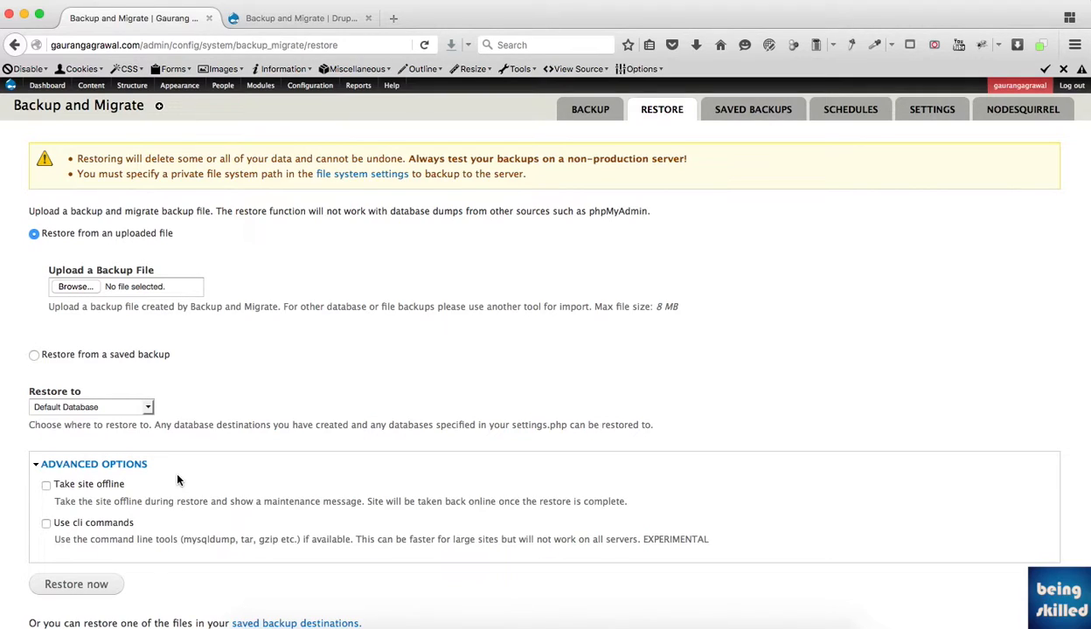
pyautogui.moveTo(348, 329)
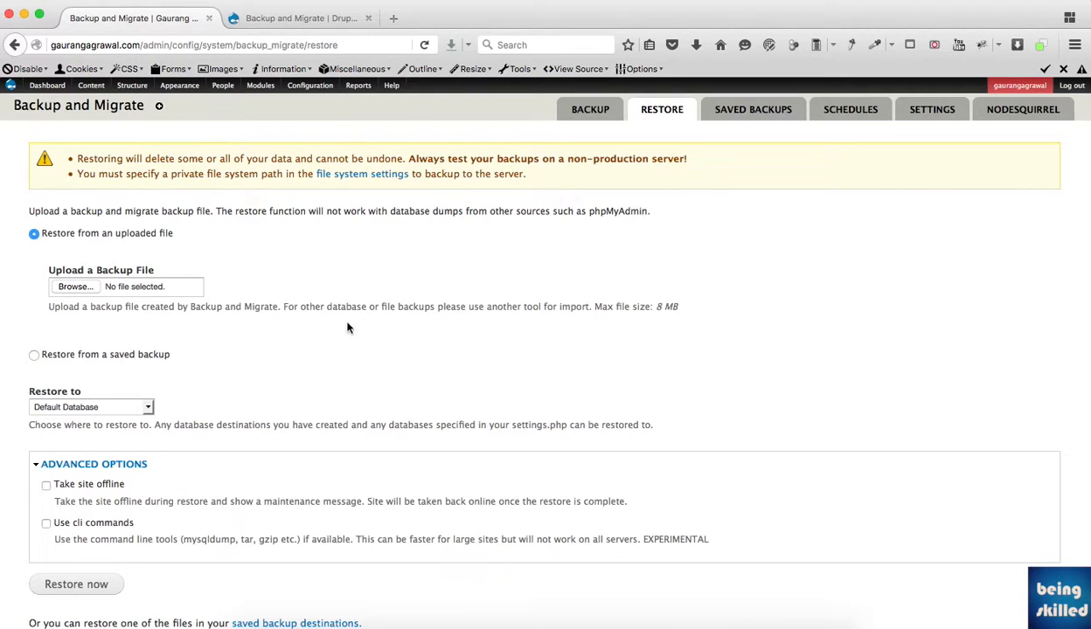
pyautogui.click(751, 109)
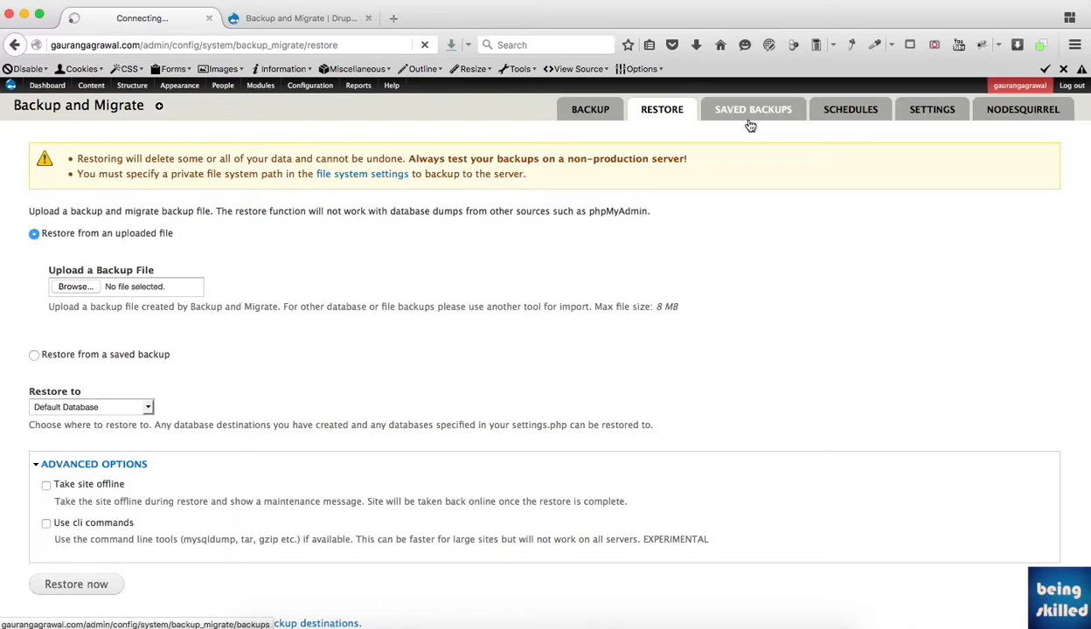
# Step: Check the empty Saved Backups list, then the Schedules page with no schedules
pyautogui.click(752, 108)
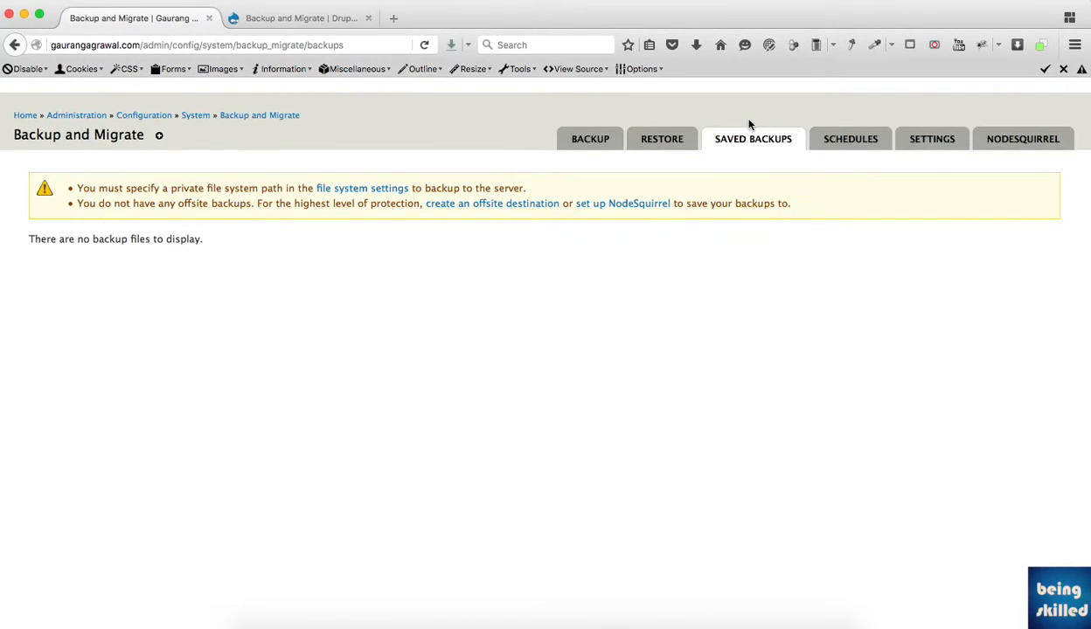
pyautogui.moveTo(340, 383)
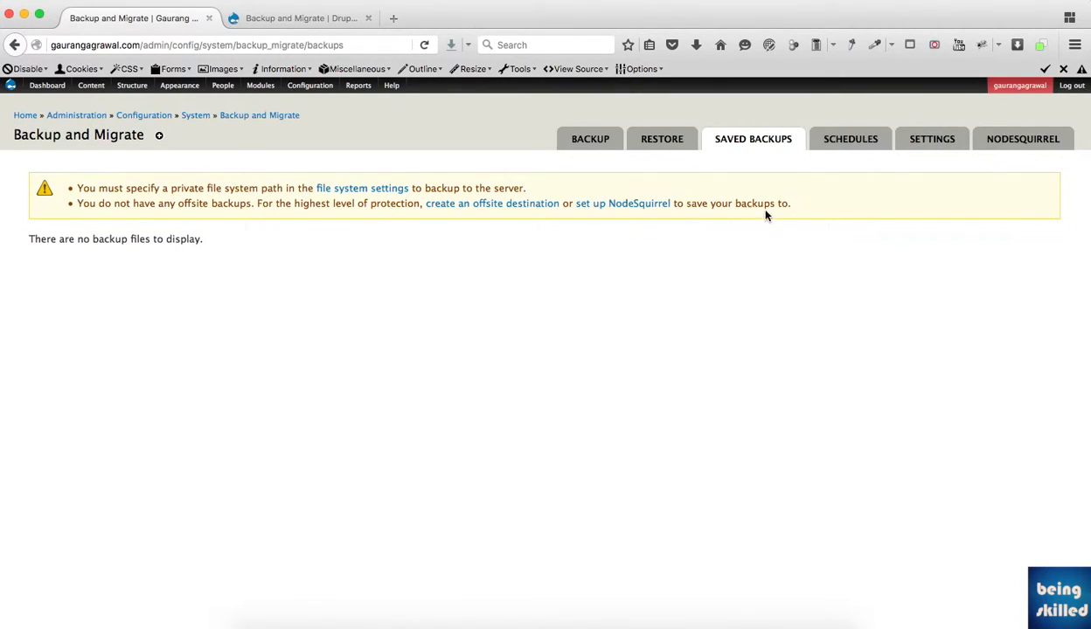
pyautogui.click(850, 140)
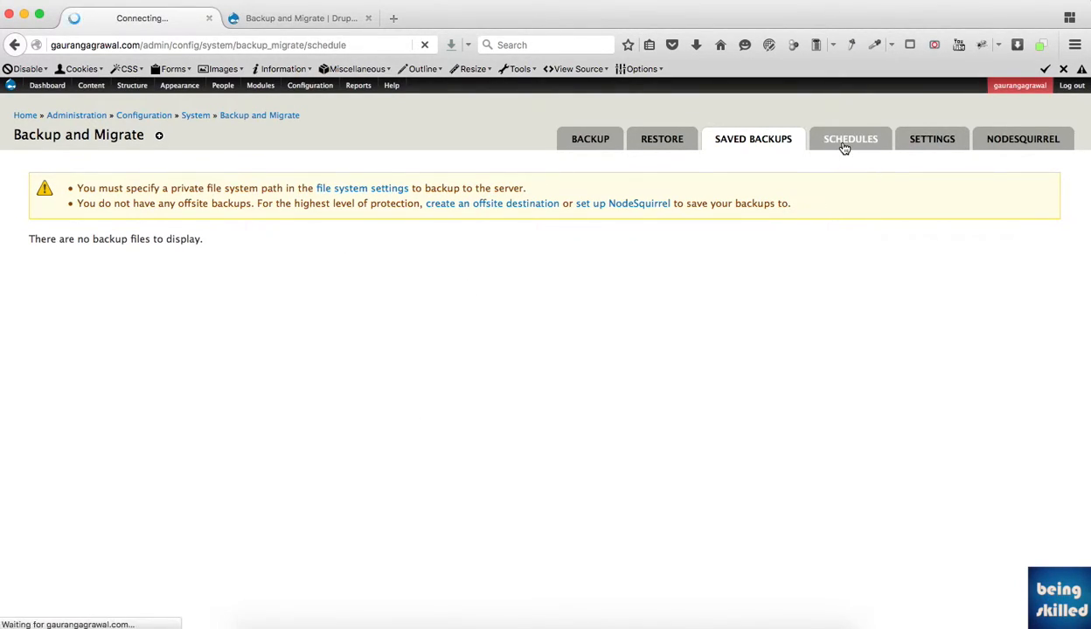
pyautogui.click(849, 138)
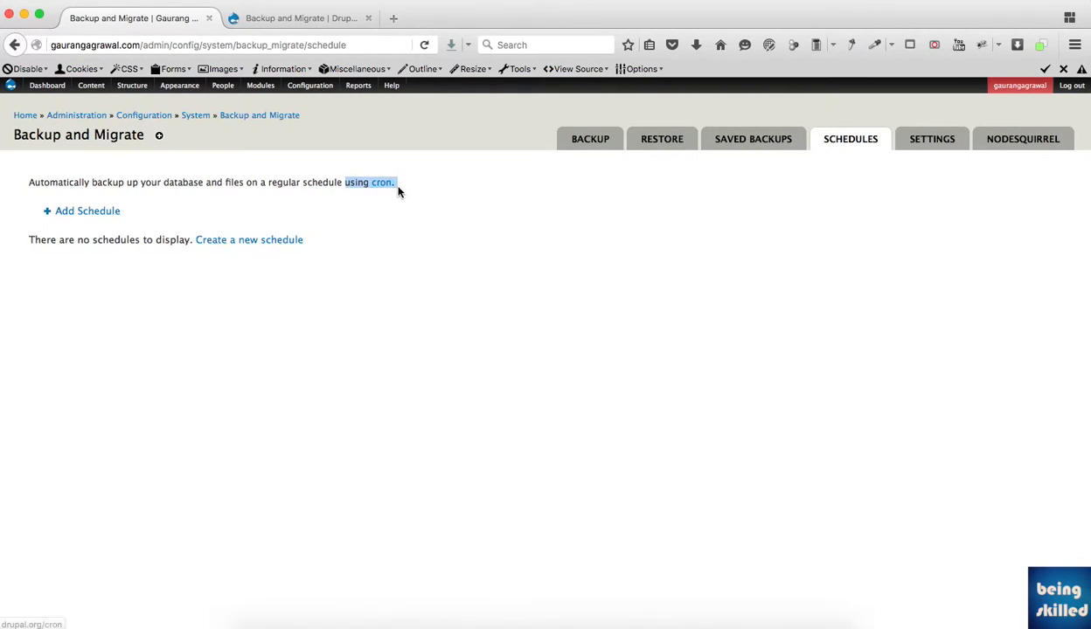
pyautogui.click(87, 209)
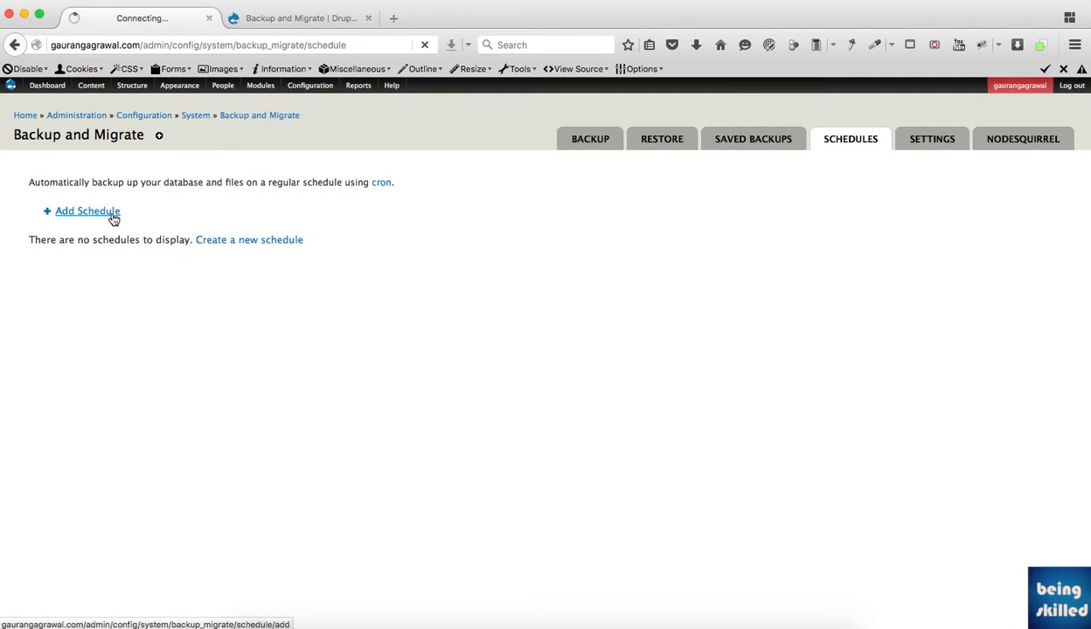
# Step: Review the add-schedule form, keeping Default Database as source, and browse its cron options
pyautogui.click(88, 210)
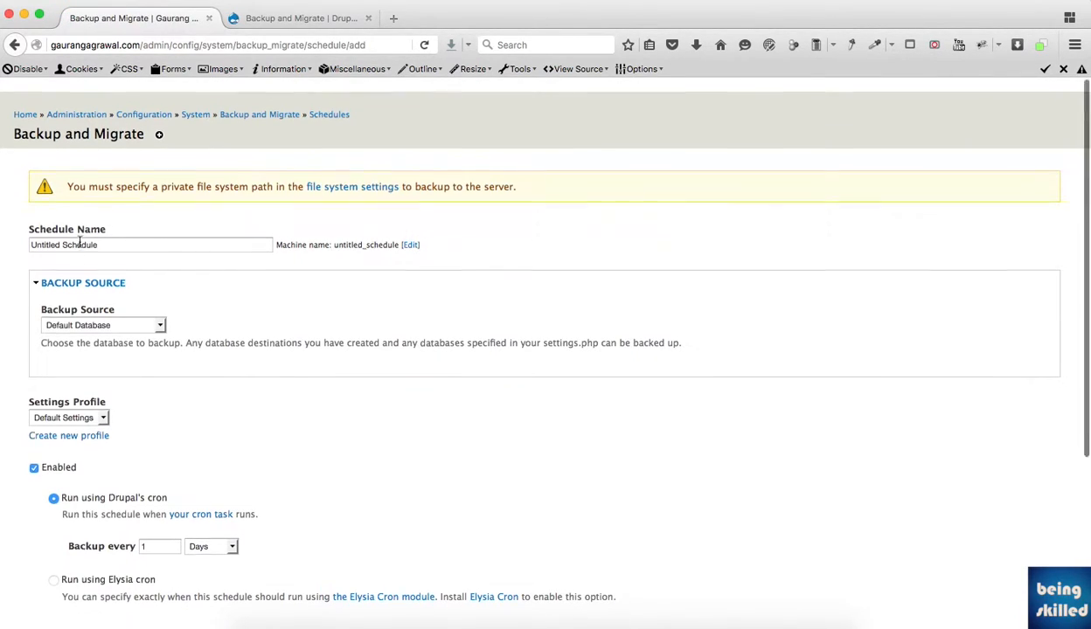
pyautogui.scroll(-3)
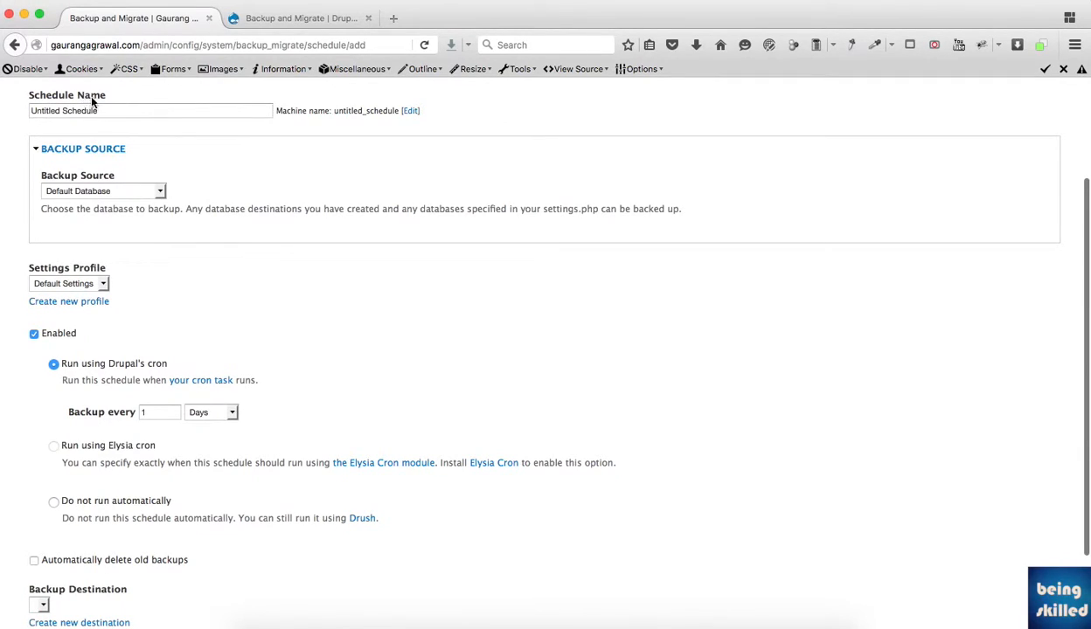
pyautogui.click(102, 191)
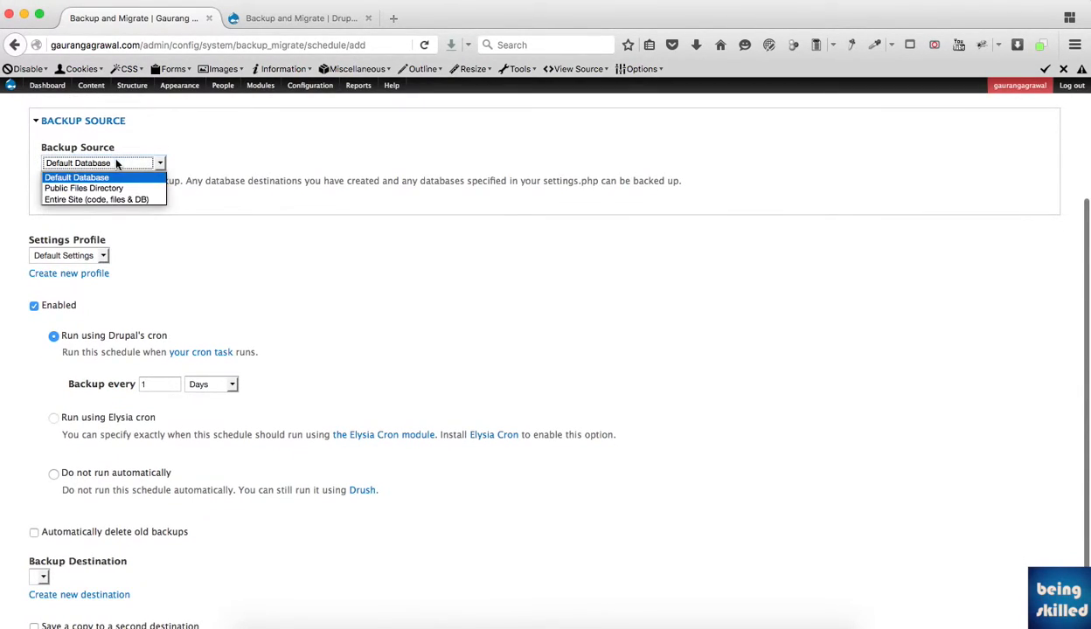
pyautogui.moveTo(143, 178)
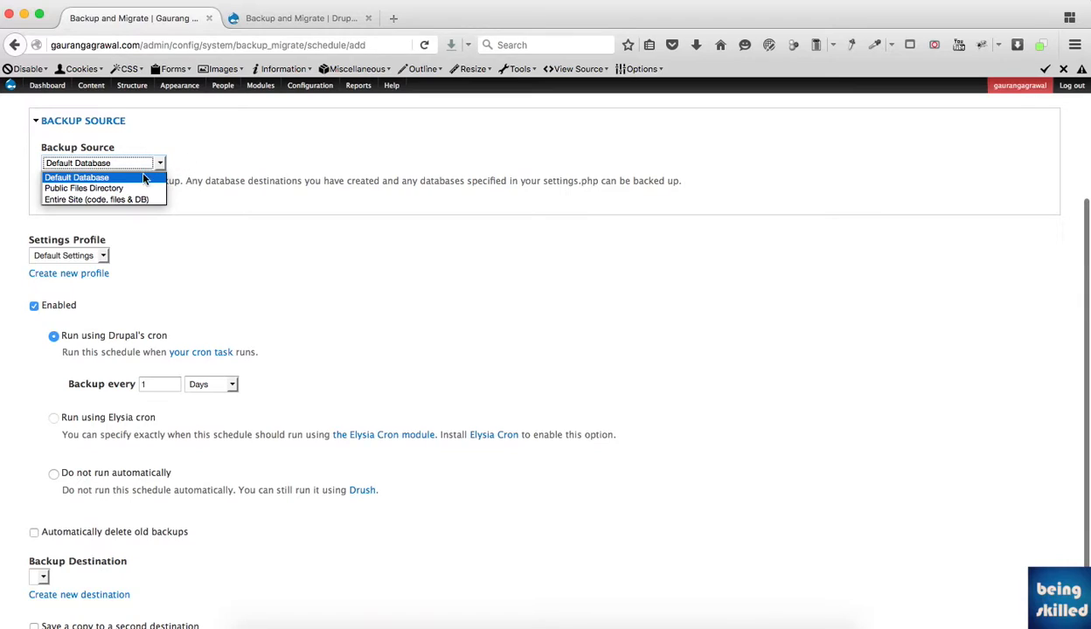
pyautogui.moveTo(126, 182)
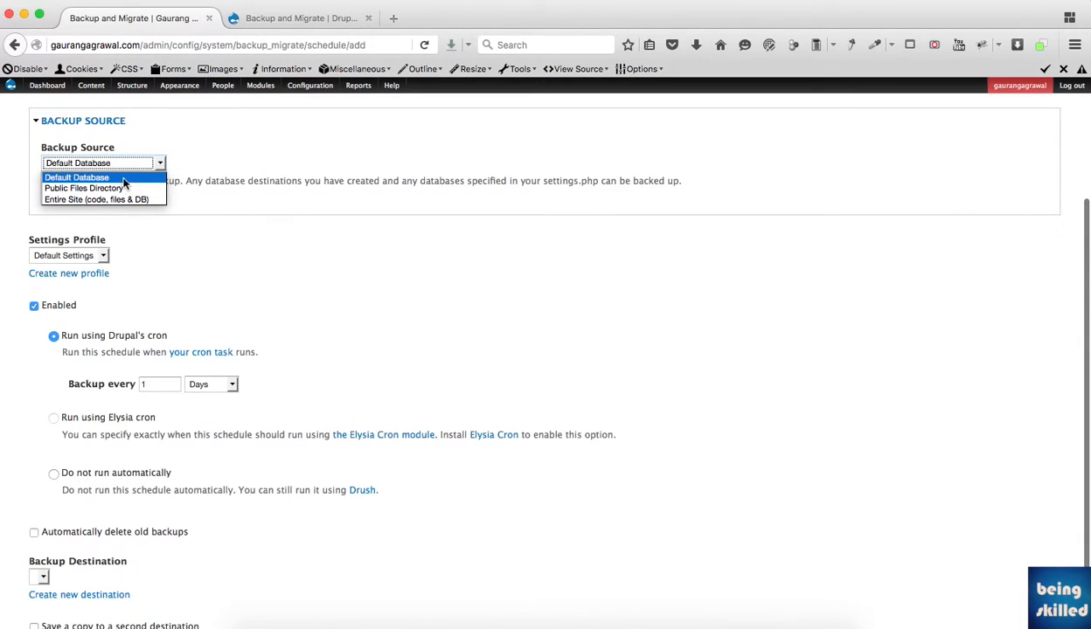
pyautogui.click(102, 164)
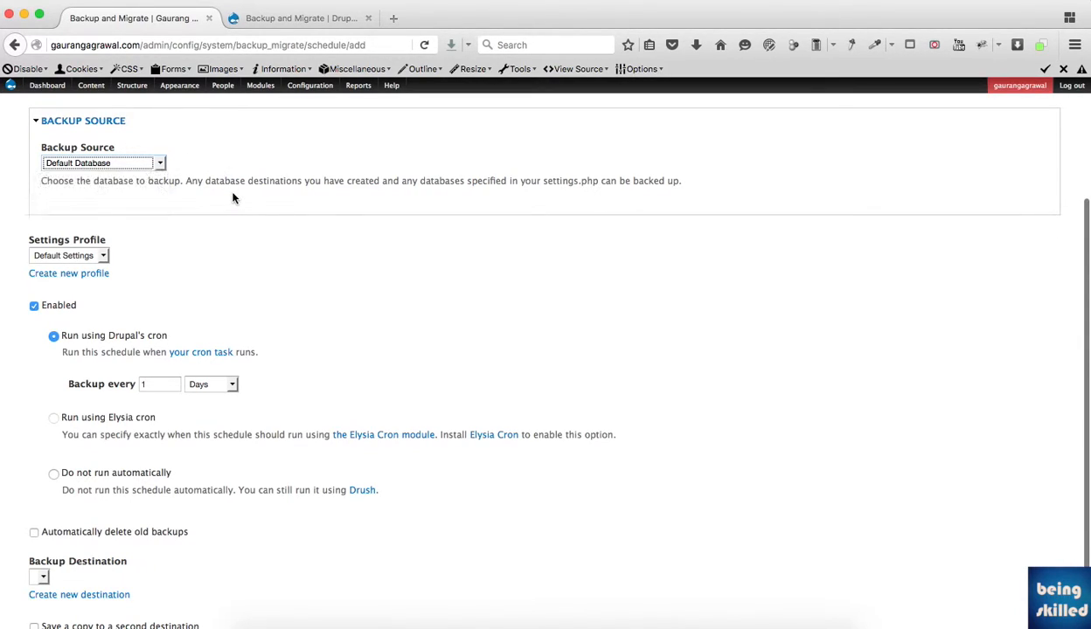
pyautogui.click(210, 385)
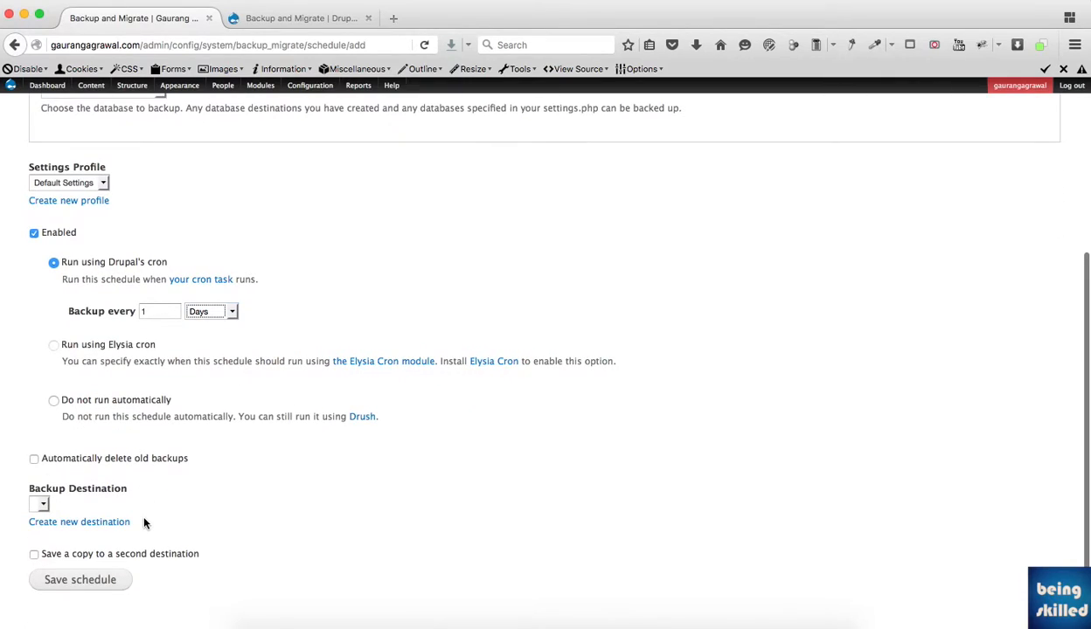
pyautogui.moveTo(119, 414)
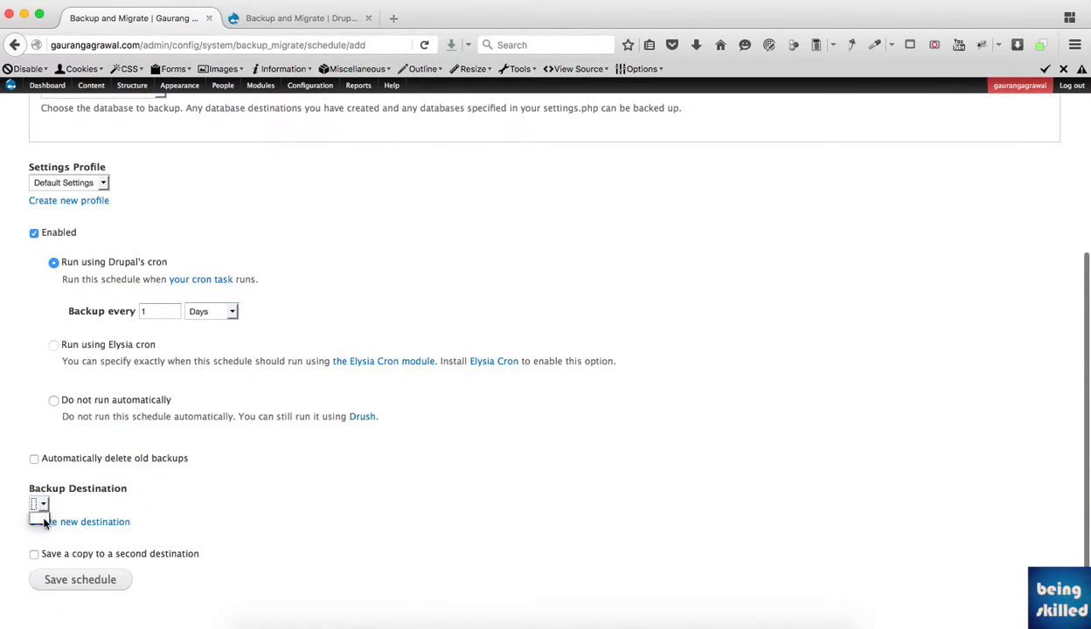
pyautogui.moveTo(79, 521)
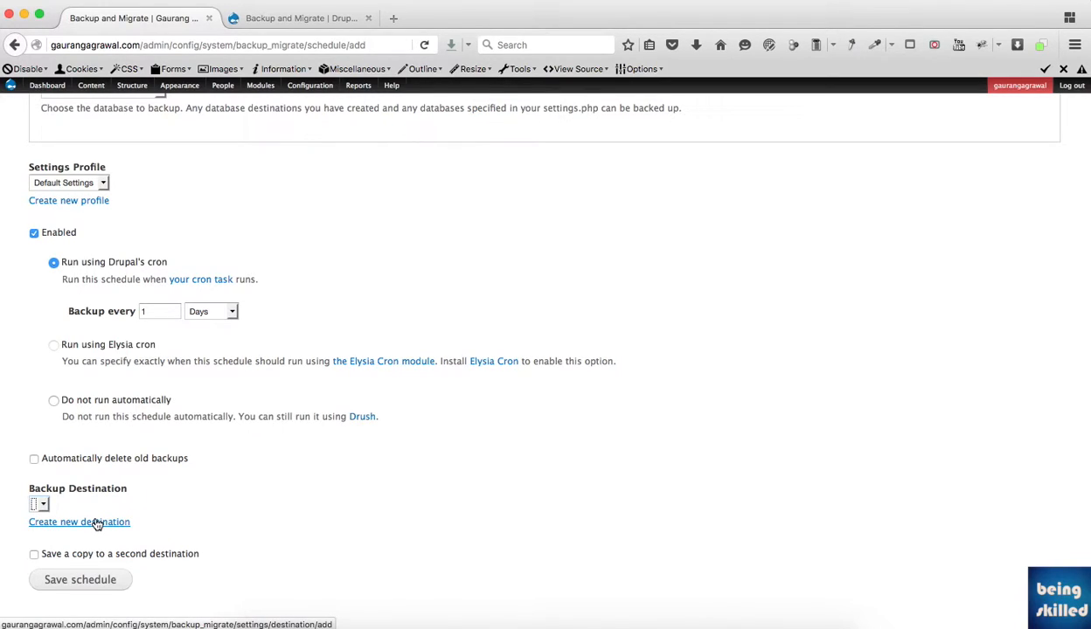
pyautogui.click(79, 521)
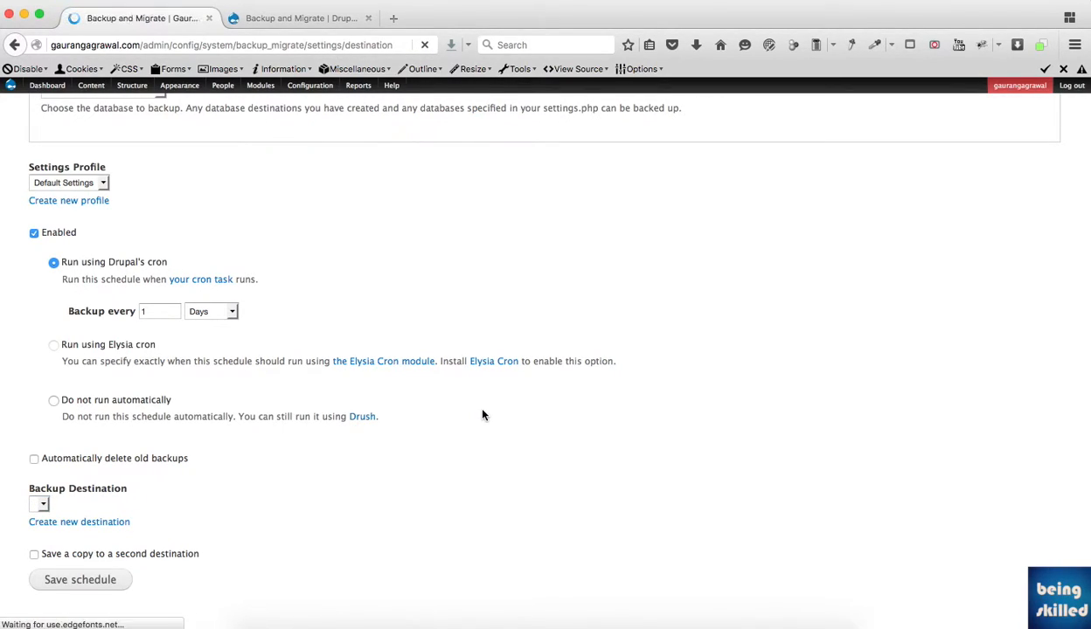
# Step: Review the destination types, then the Settings and Destinations pages listing NodeSquirrel
pyautogui.click(79, 521)
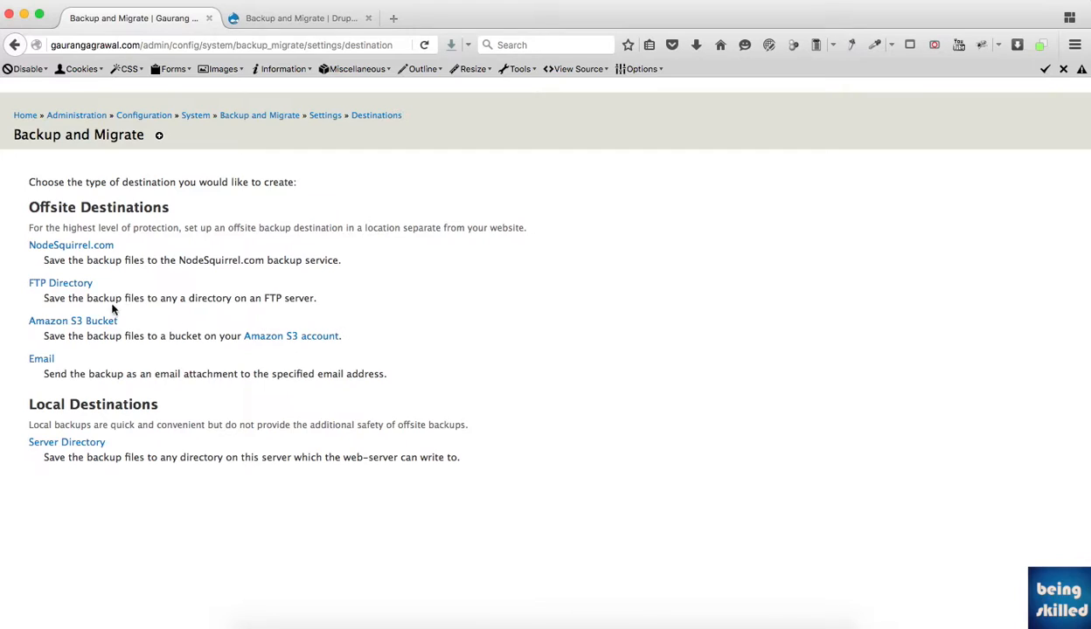
pyautogui.moveTo(122, 395)
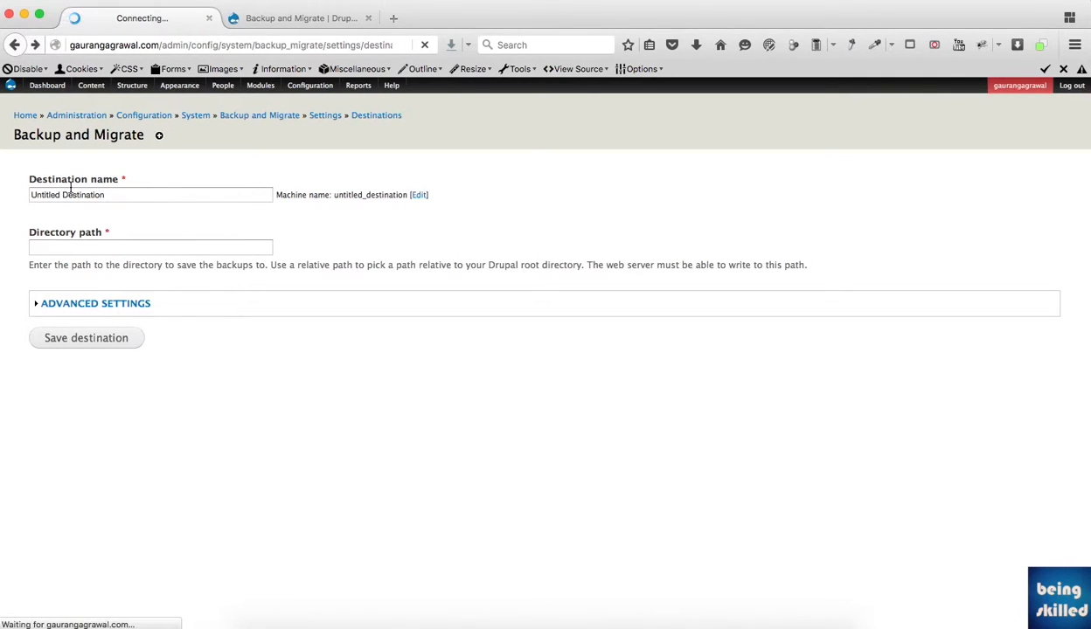
pyautogui.click(850, 138)
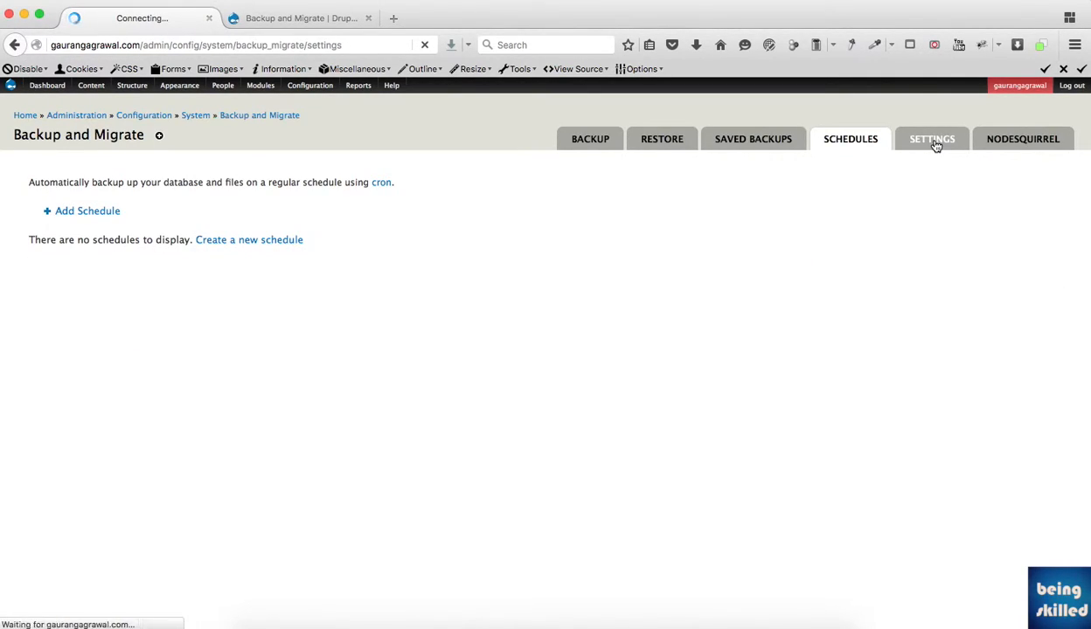
pyautogui.click(931, 138)
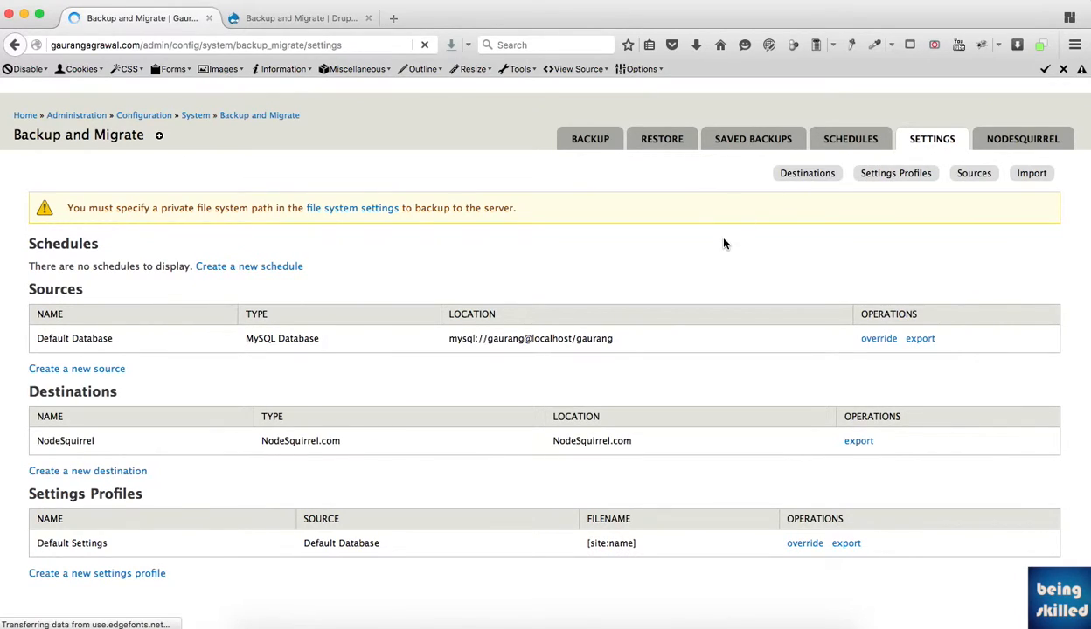
pyautogui.click(806, 173)
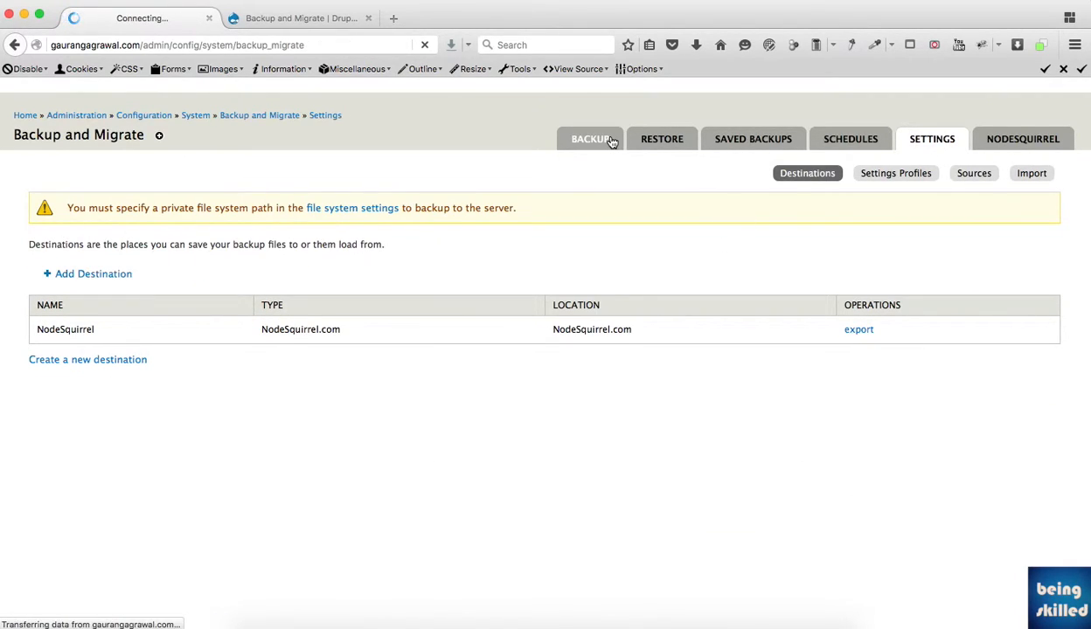
pyautogui.click(591, 140)
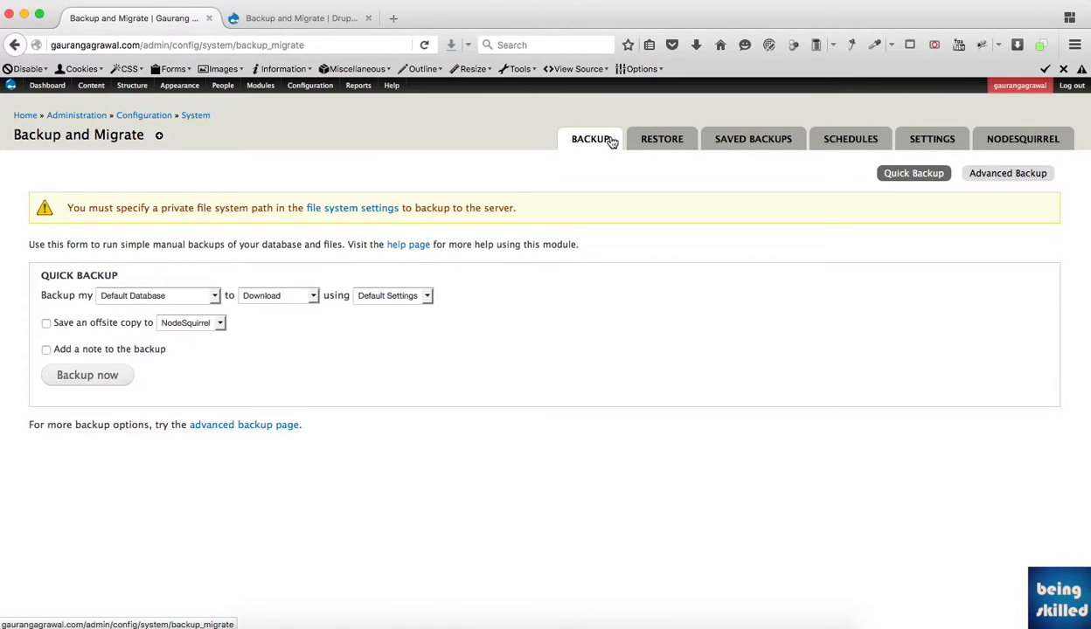
# Step: Show the quick backup's source choices: Default Database, Public Files Directory, Entire Site
pyautogui.click(158, 296)
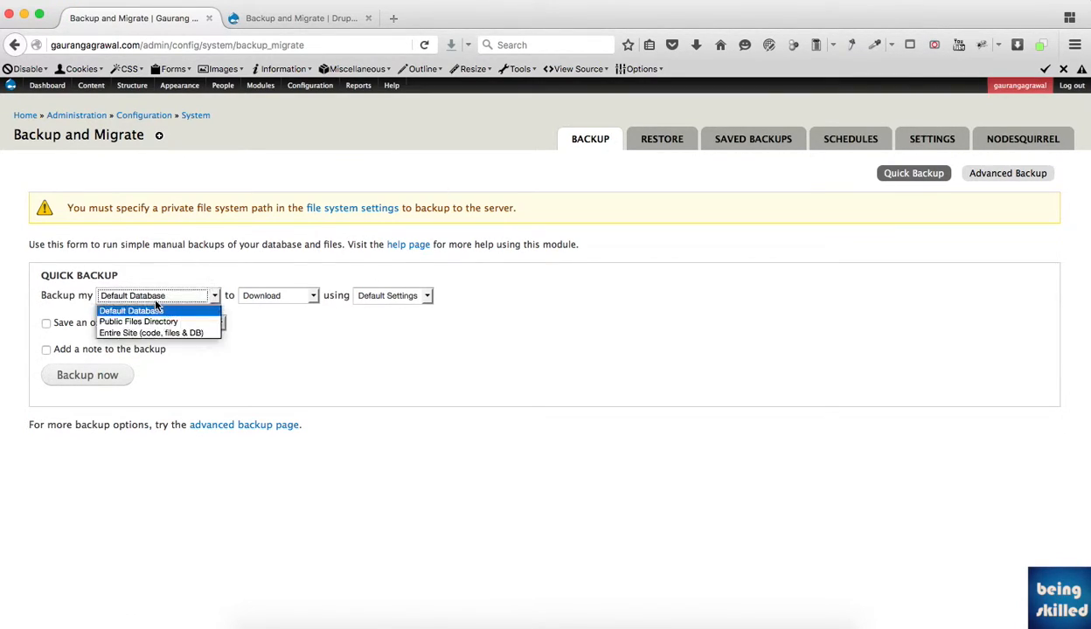
pyautogui.moveTo(150, 332)
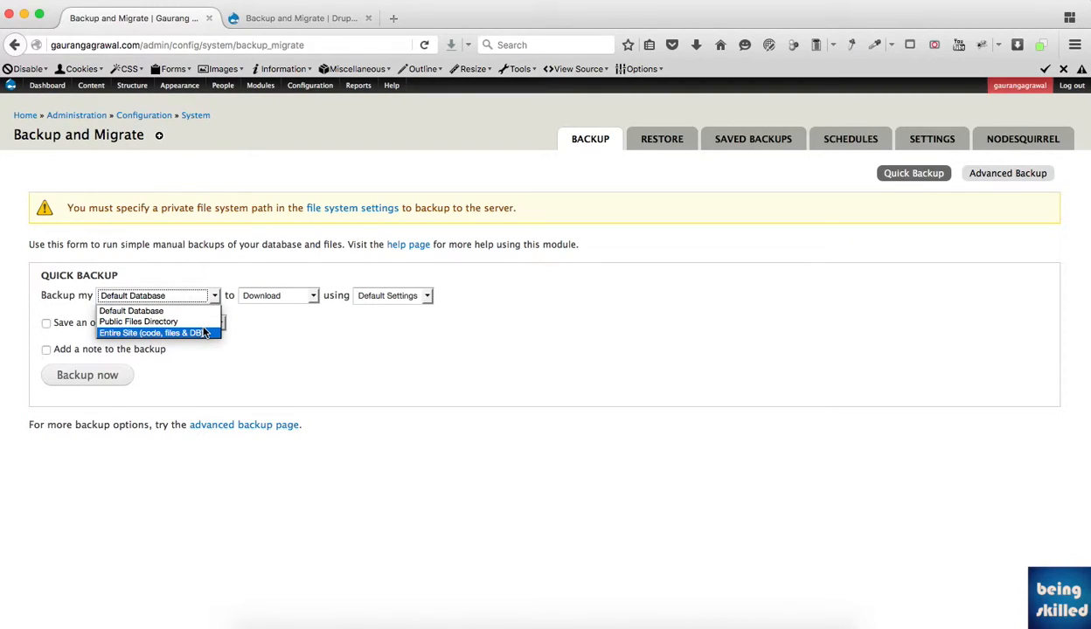